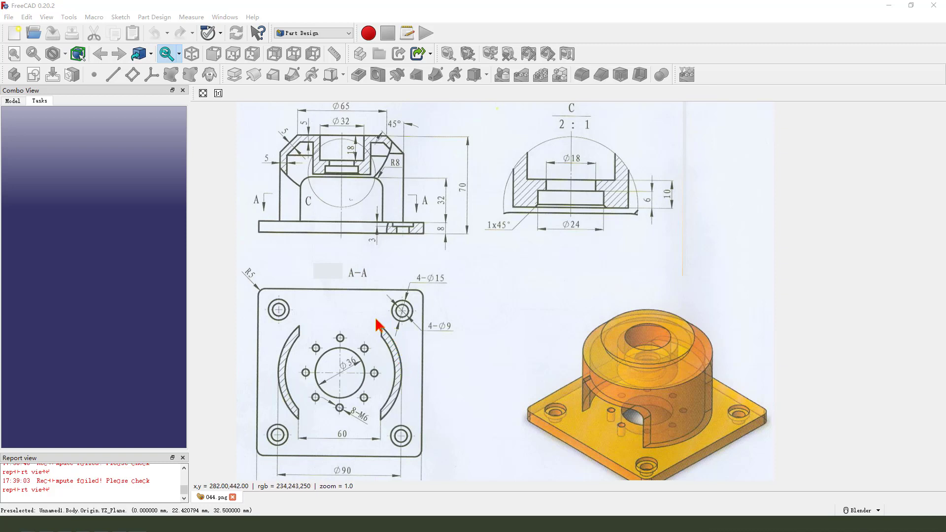
mouse_move(338, 302)
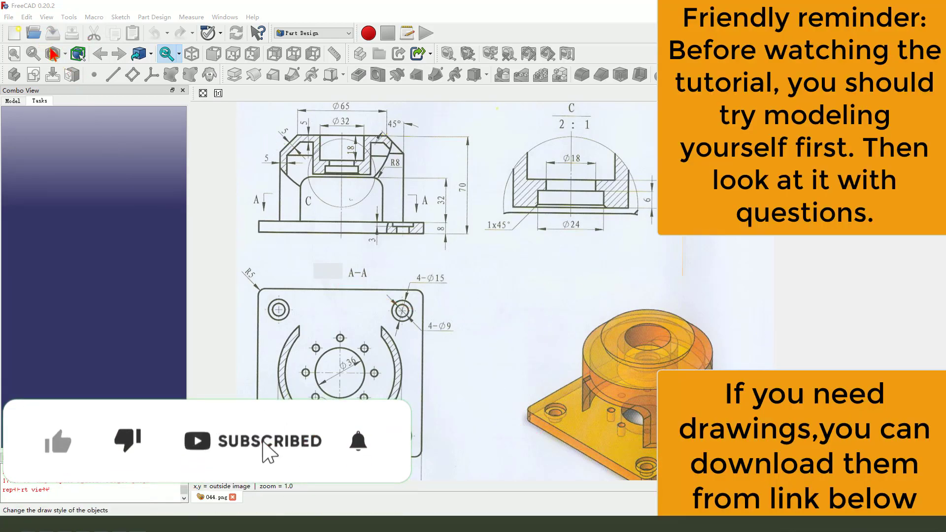
Step: Create a new document tiled beside the reference drawing and add an empty Body
click(14, 33)
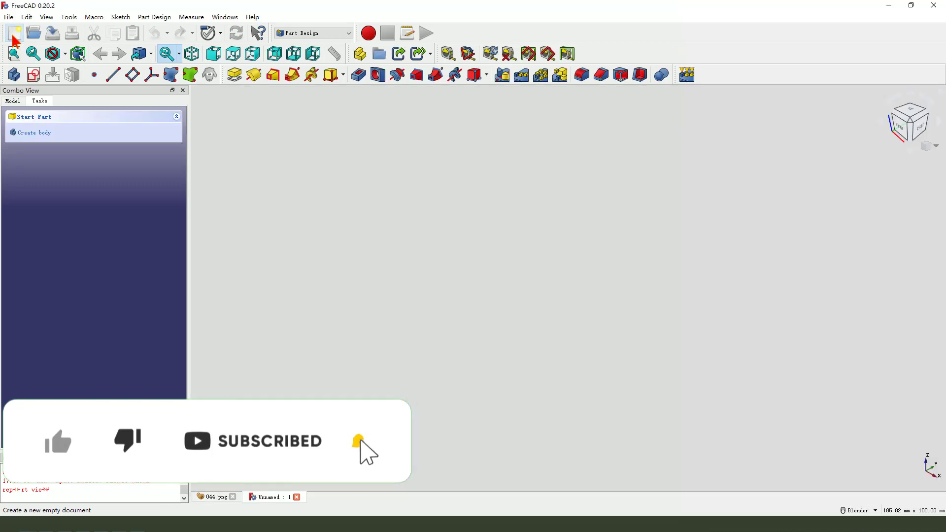
click(223, 17)
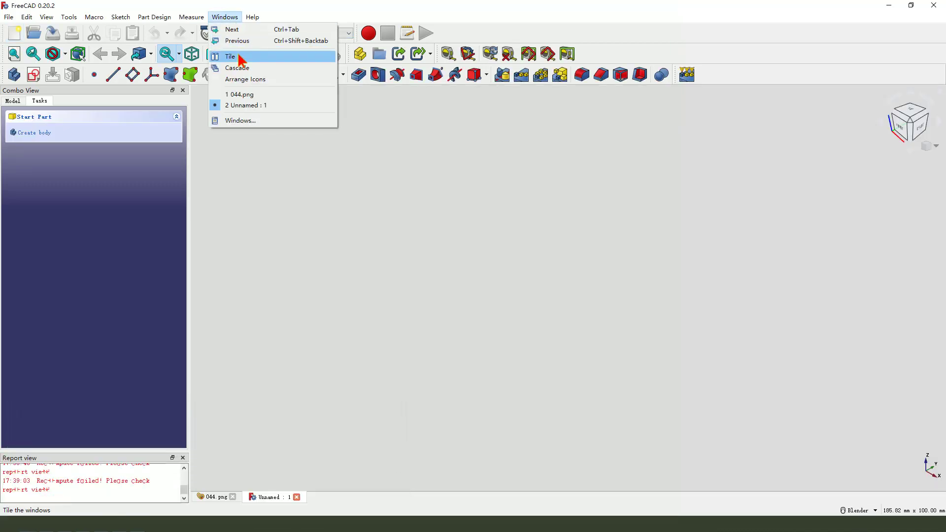
click(230, 56)
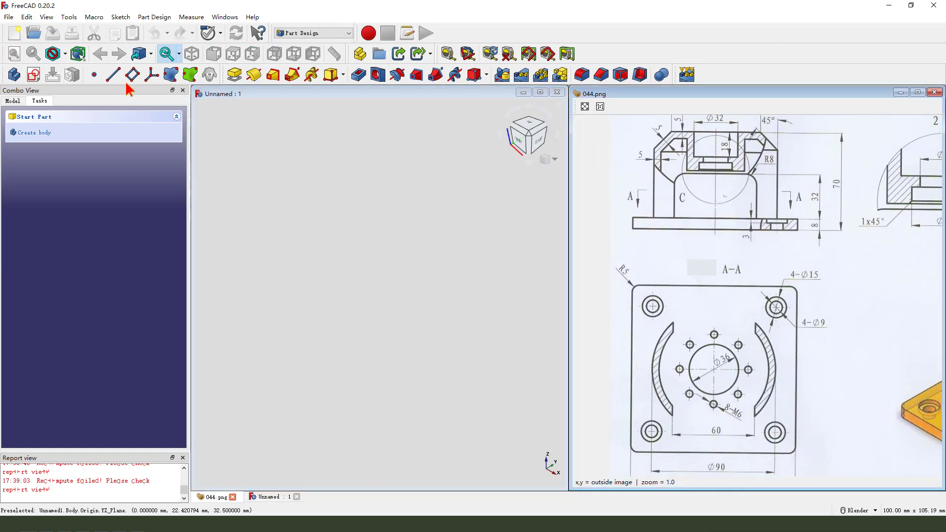
click(12, 100)
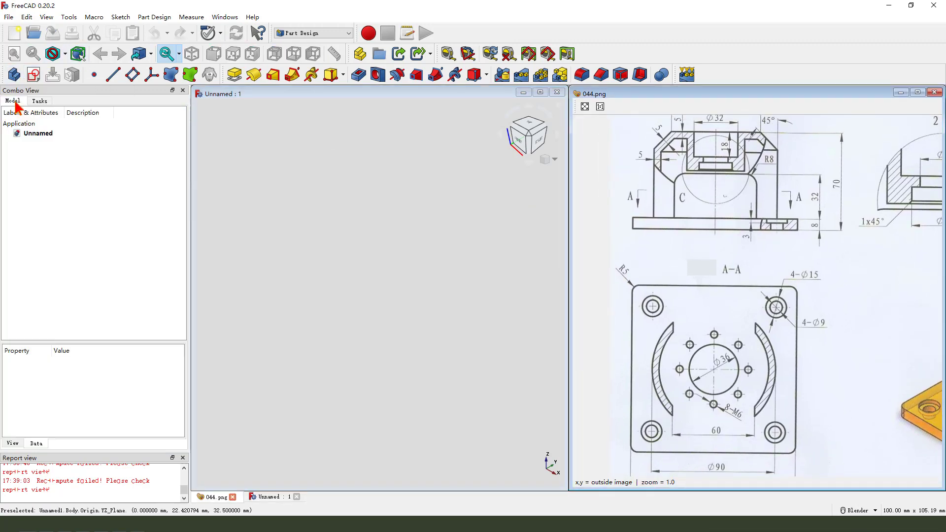
click(33, 74)
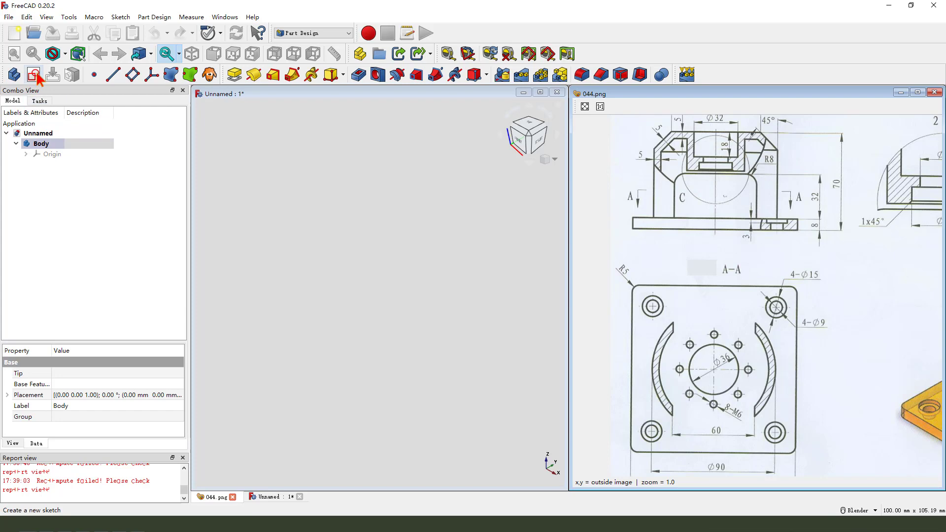
Step: Start a new sketch in the Body on the XY base plane
click(33, 74)
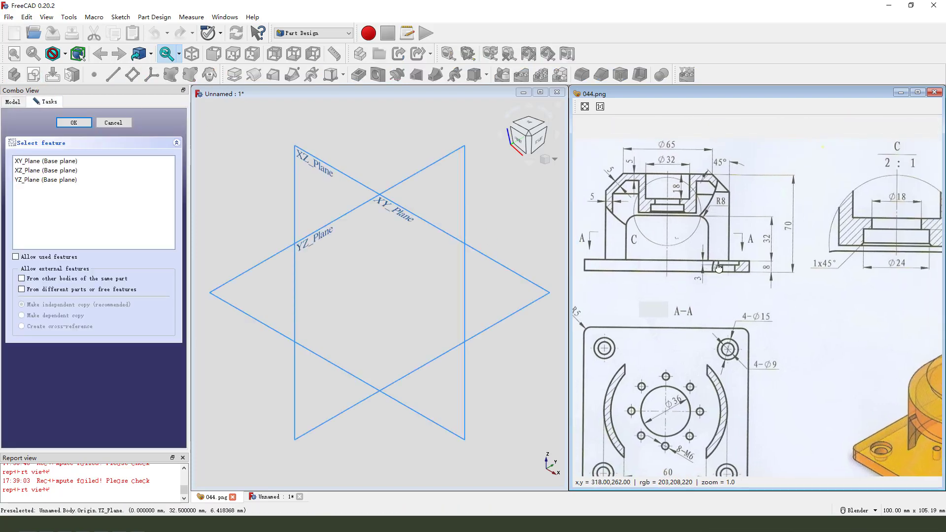
scroll(down, 3)
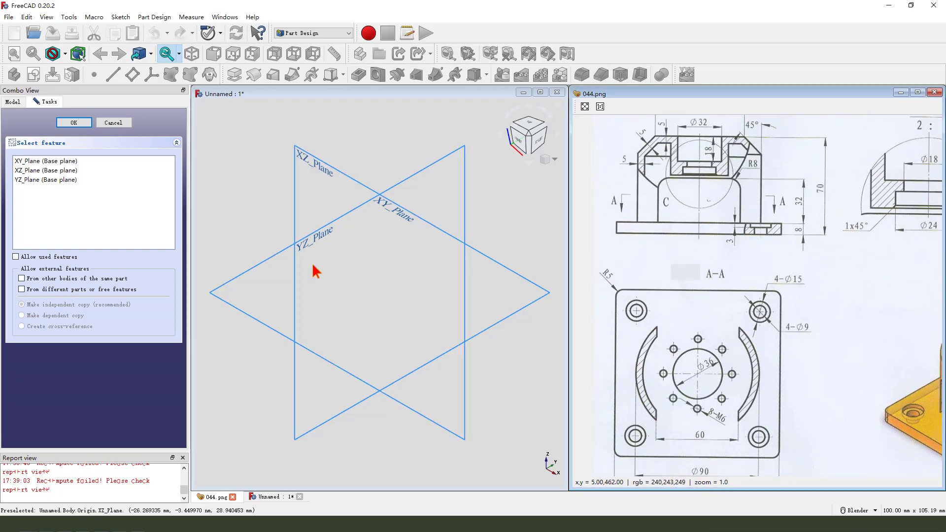
click(73, 123)
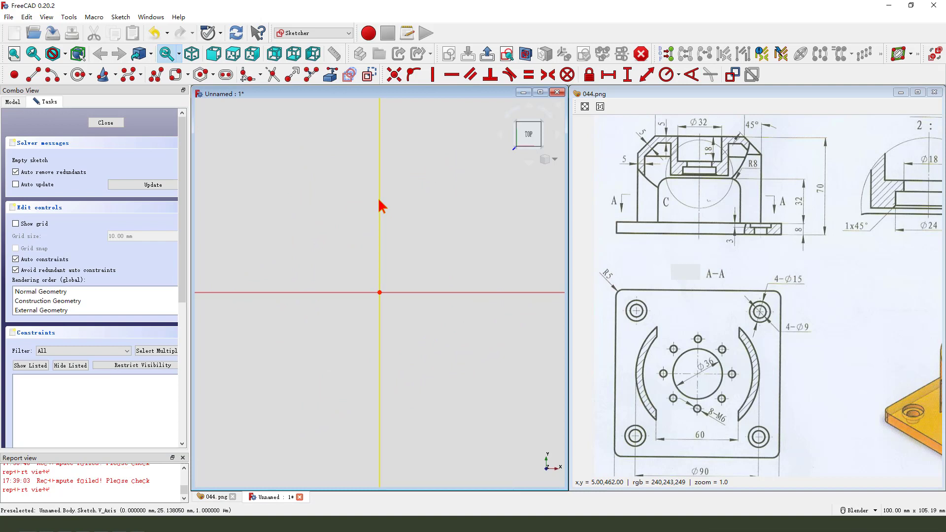
Step: Draw a circle at the origin, constrain it to 90 mm diameter, and close the sketch
click(75, 75)
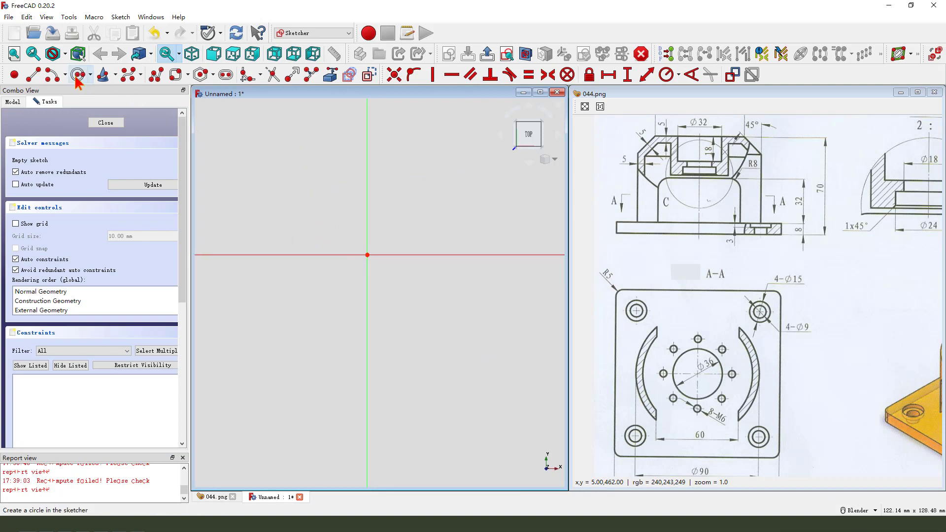
click(366, 254)
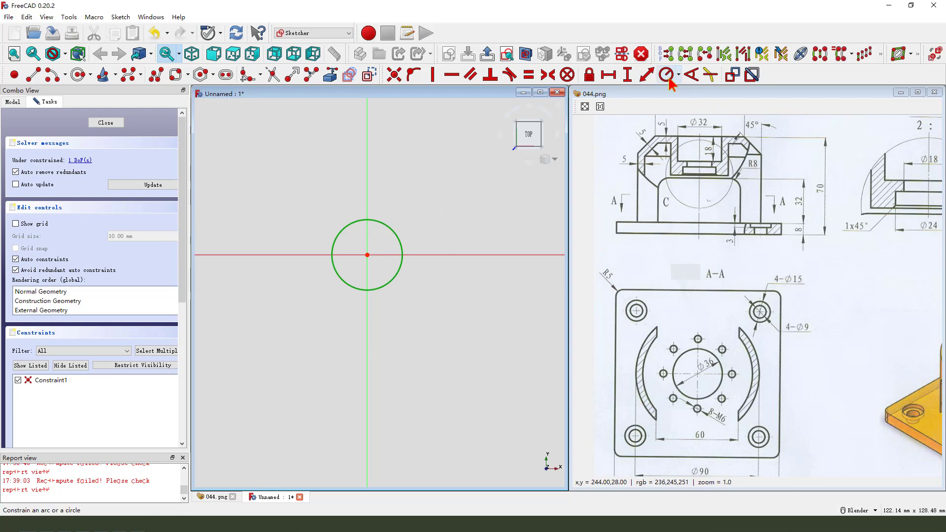
click(665, 74)
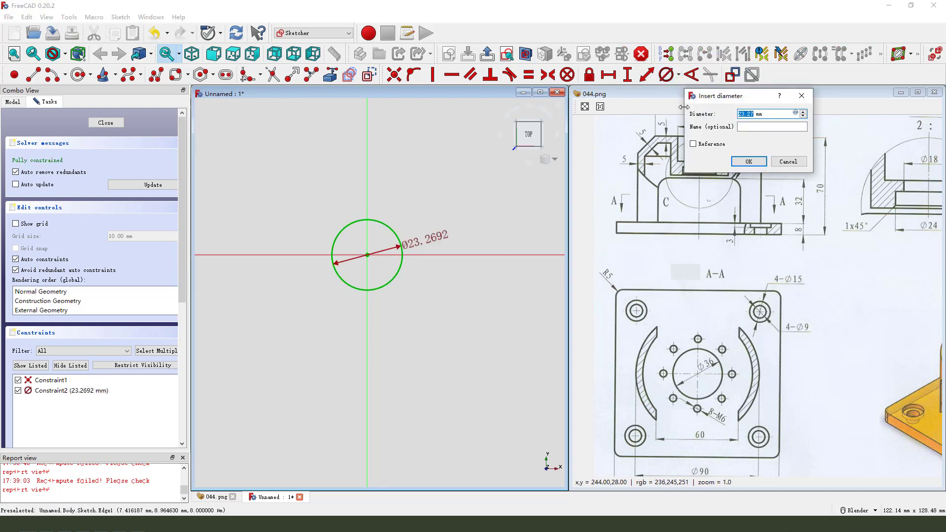
click(748, 161)
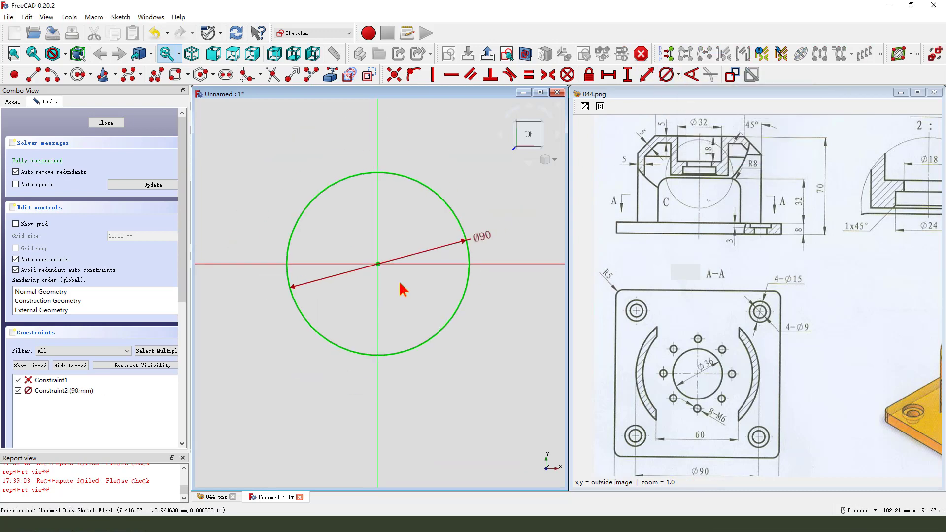
click(105, 123)
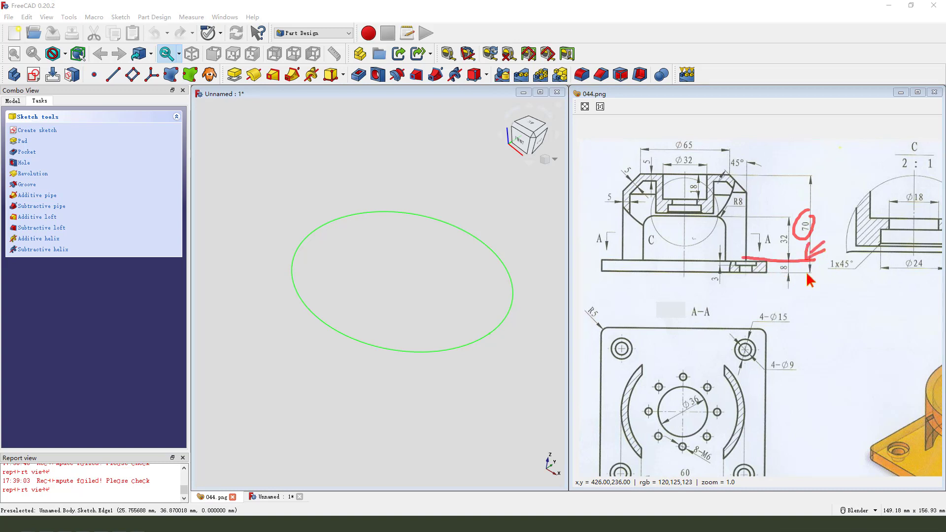
mouse_move(778, 277)
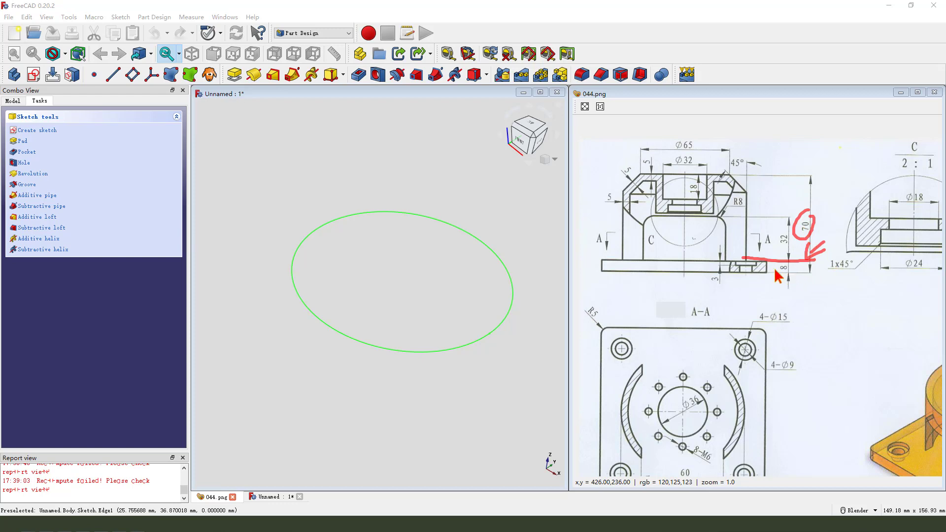
mouse_move(189, 74)
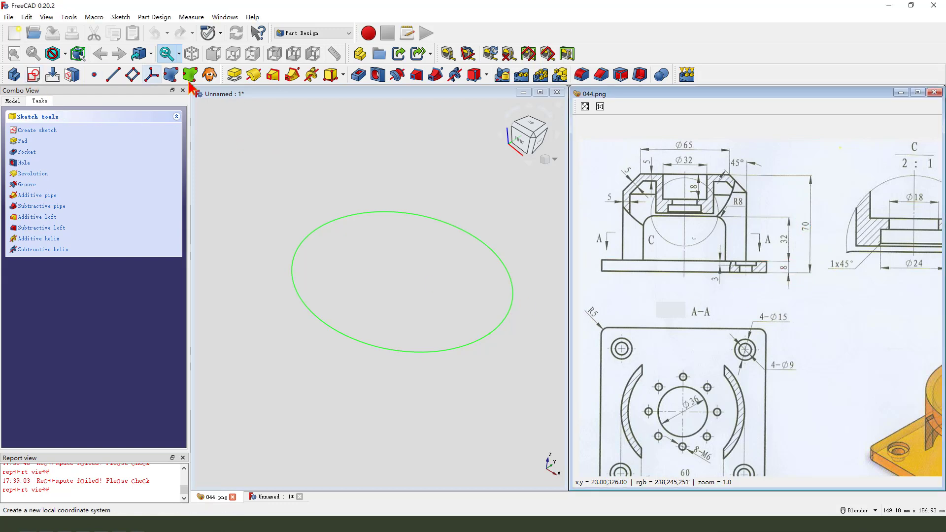
Step: Pad the 90 mm circle sketch to a length of 70-8 mm (62 mm)
click(21, 141)
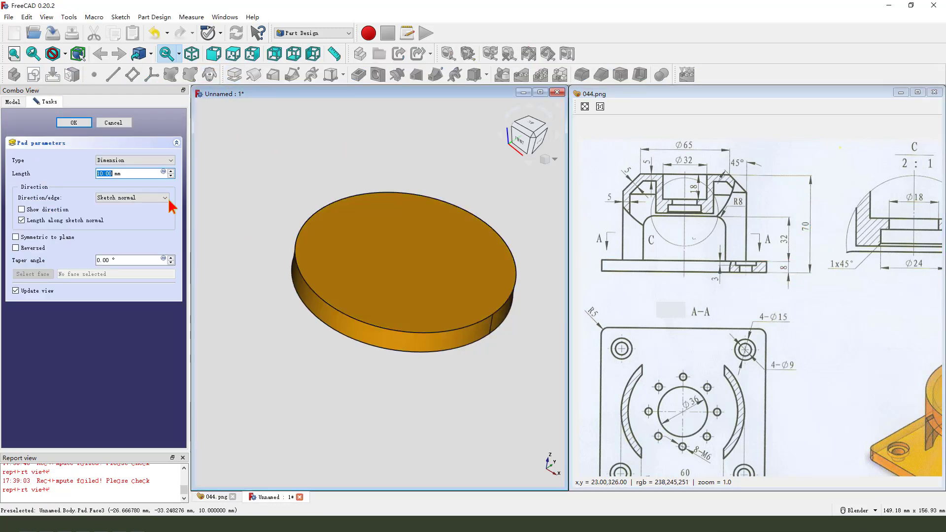
text(70-8)
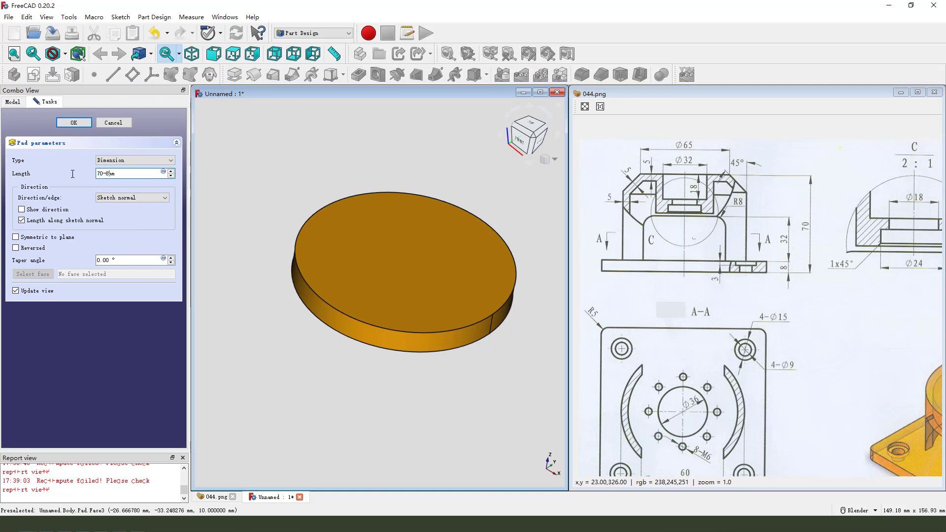
click(74, 122)
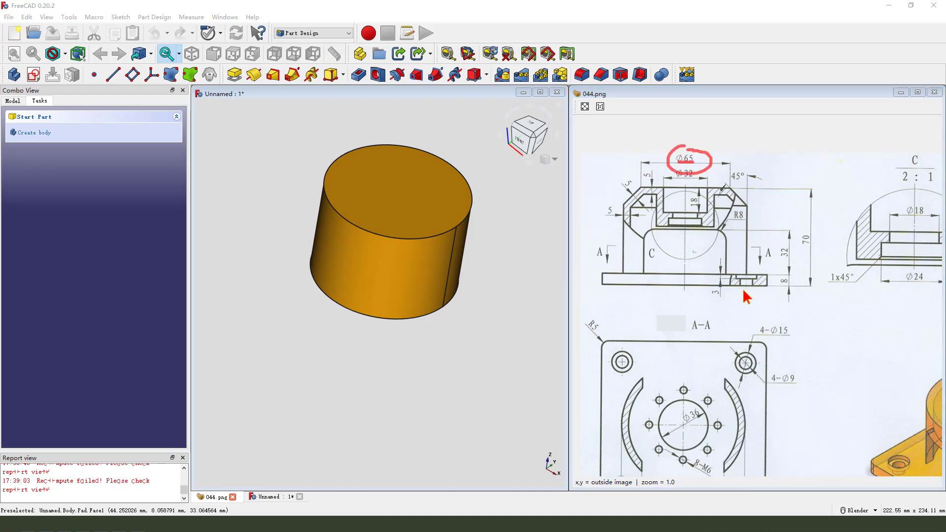
scroll(down, 3)
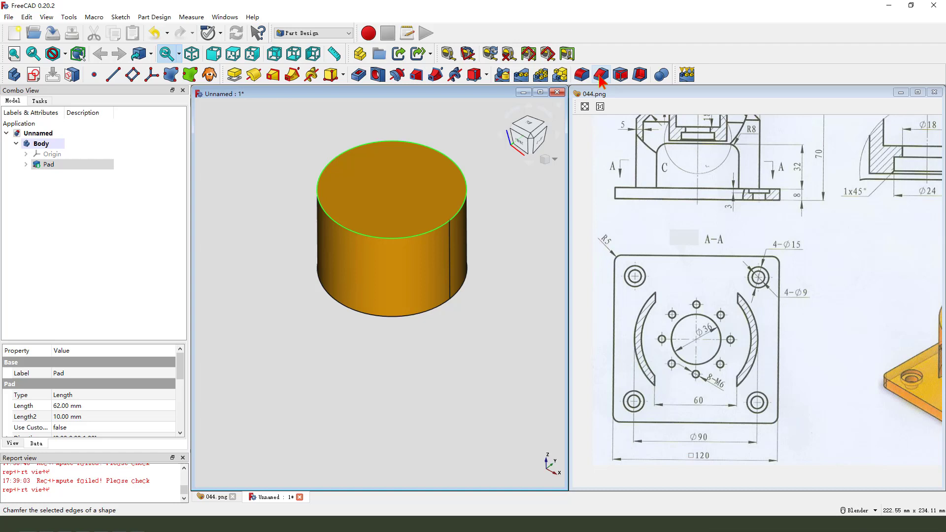
Step: Chamfer the cylinder's top edge, then edit the chamfer size to (90-65)/2 mm
click(600, 74)
text((90-65) /2 mm)
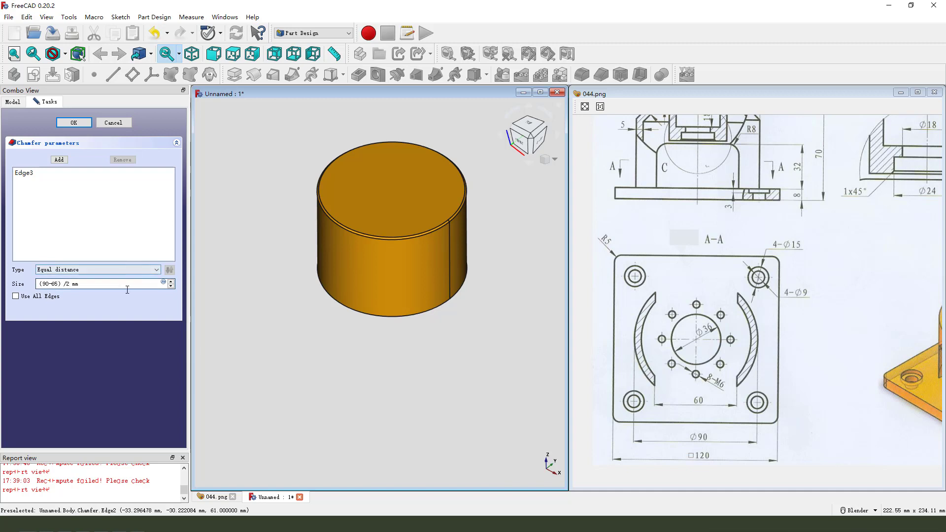
click(73, 123)
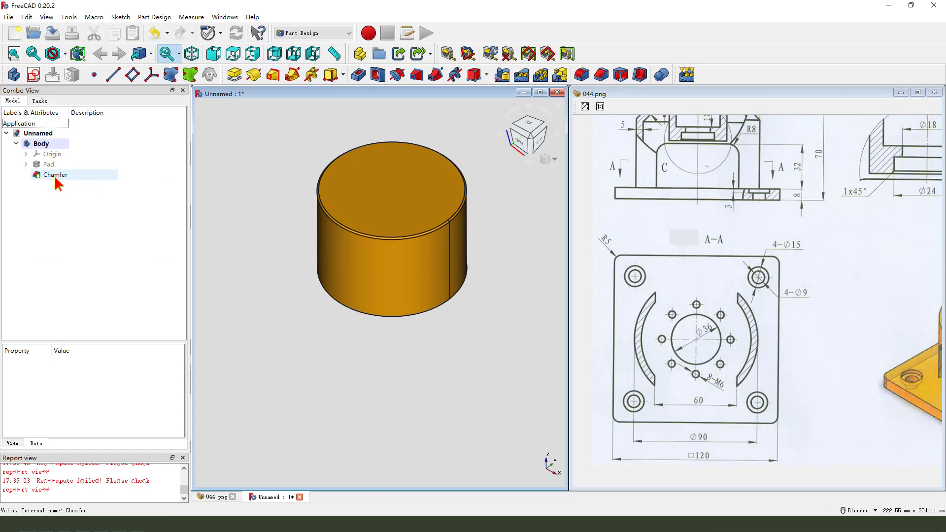
double_click(54, 174)
text((90-6 mm)
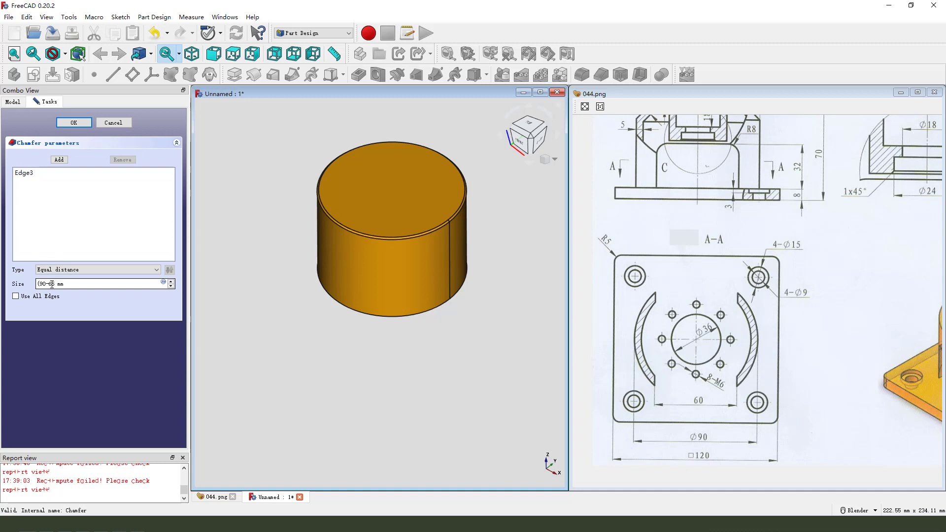
text(/2)
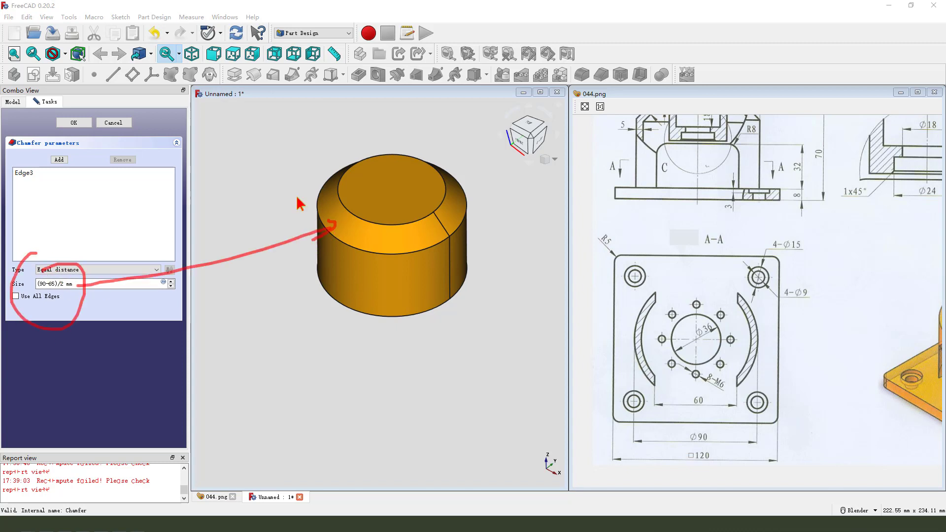
click(72, 122)
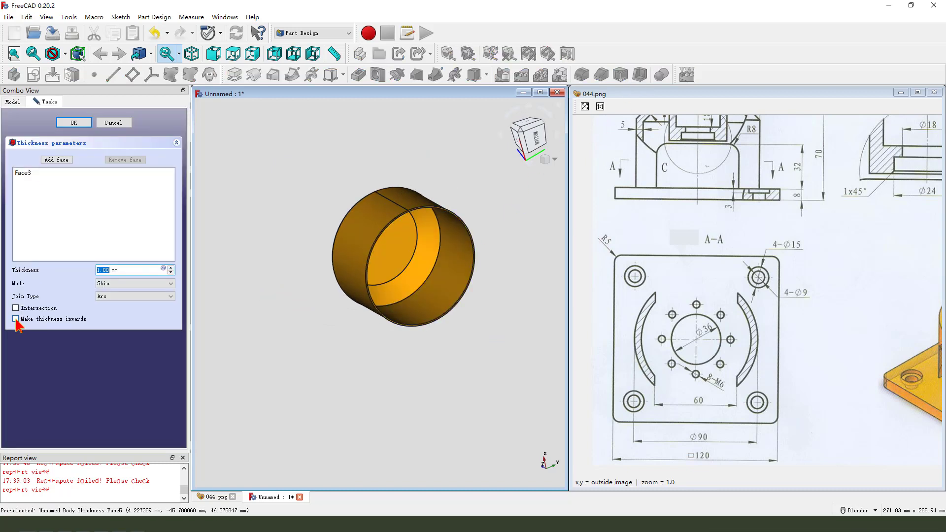
Step: Shell the cylinder with 5 mm walls made inwards, leaving one end face open
click(15, 319)
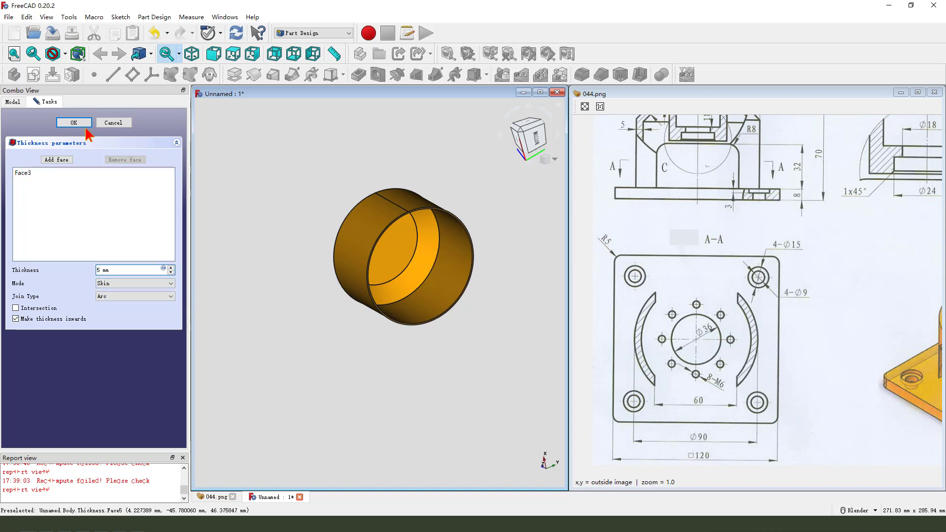
click(73, 123)
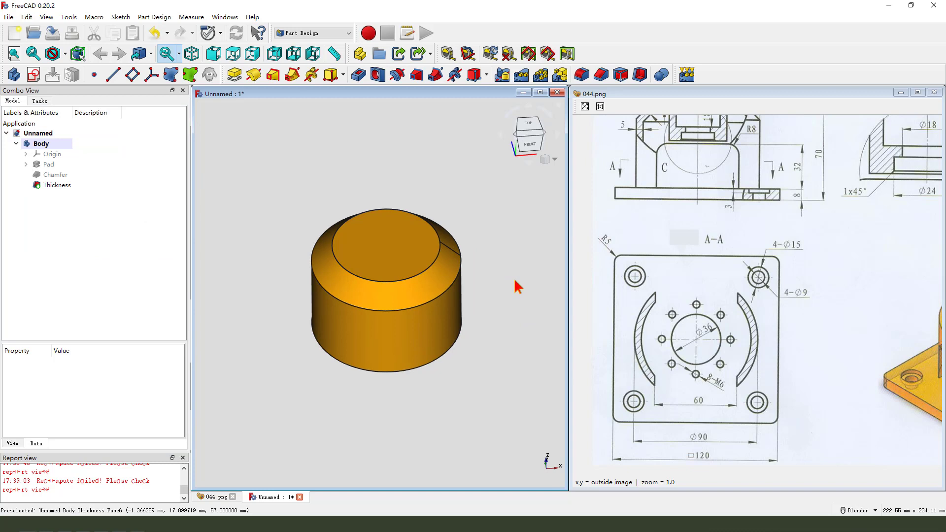
scroll(up, 3)
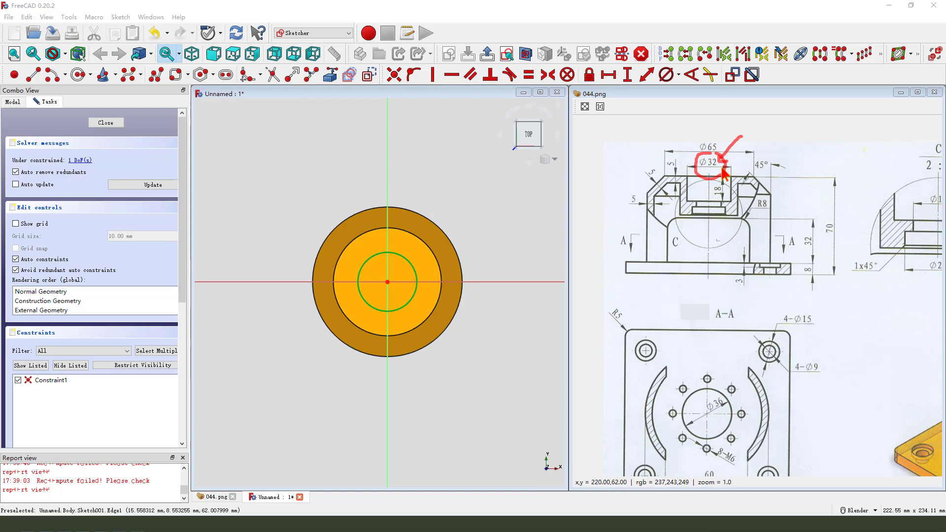
mouse_move(717, 204)
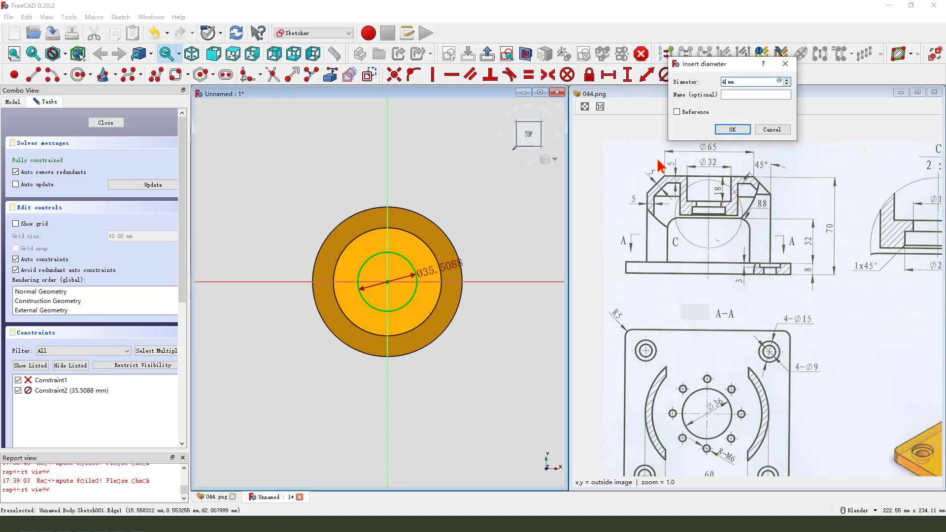
Step: Set the centred circle's diameter to 42 mm and close the sketch
click(731, 130)
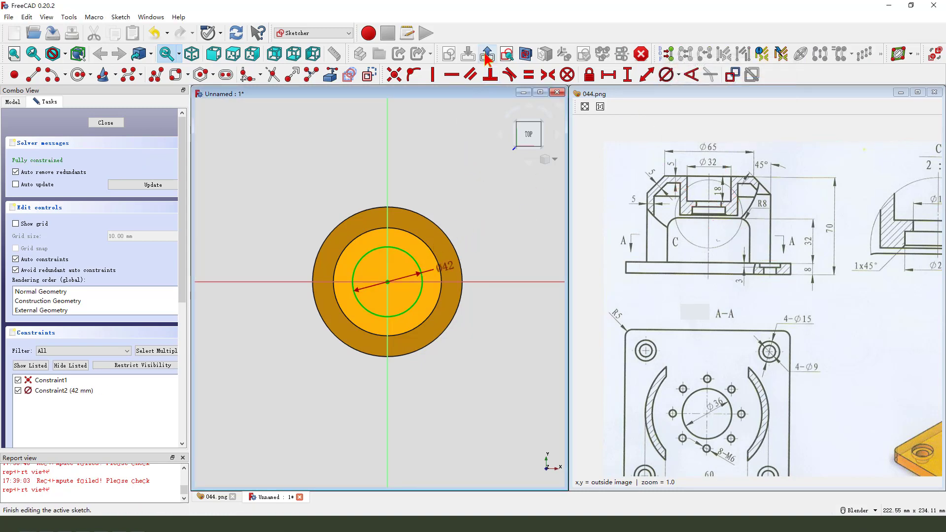
click(106, 122)
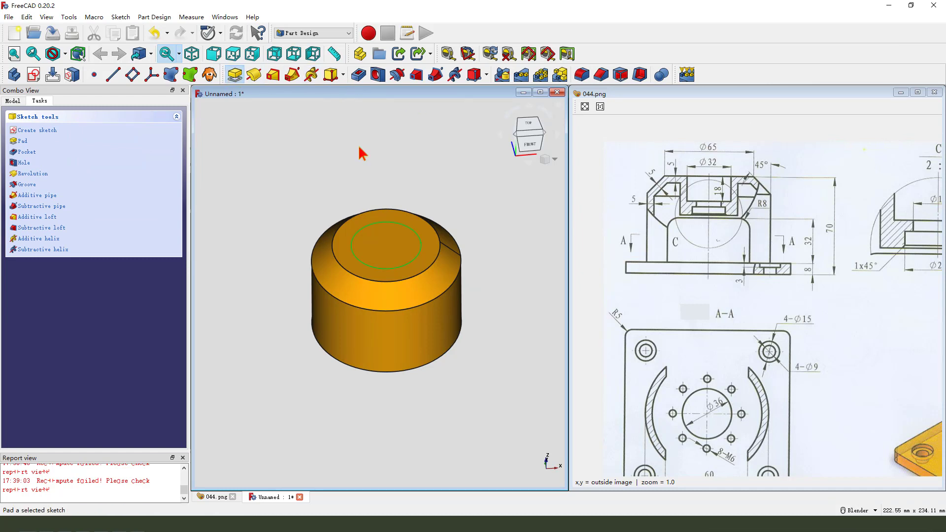
Step: Pad the 42 mm top circle 28 mm in the reversed direction into the housing
click(21, 141)
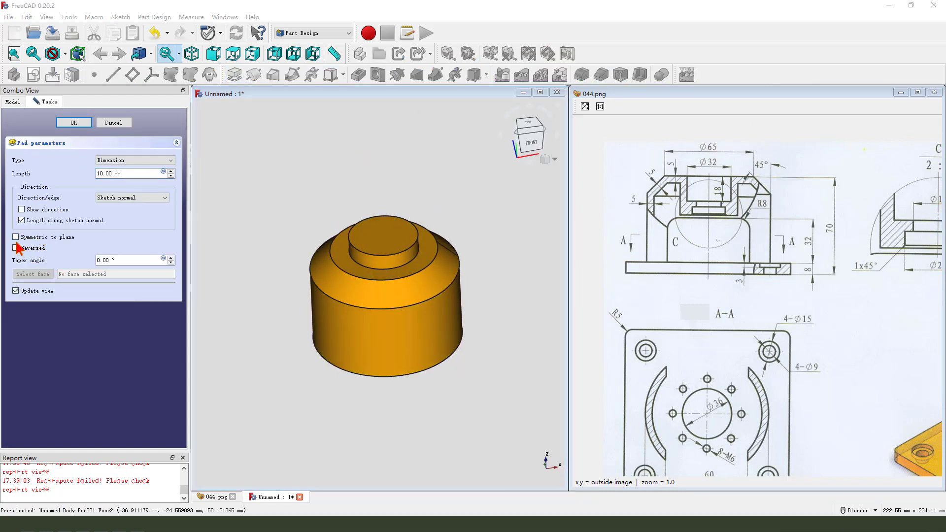
click(16, 248)
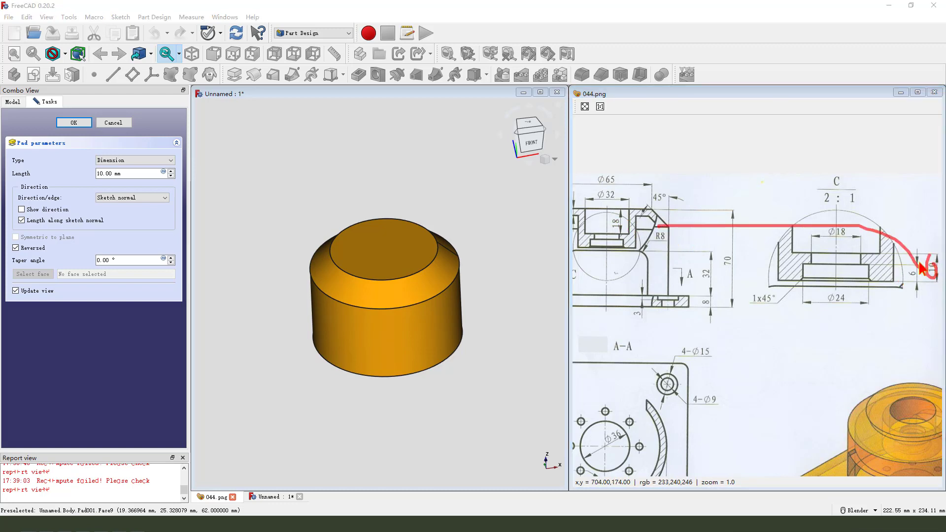
triple_click(120, 174)
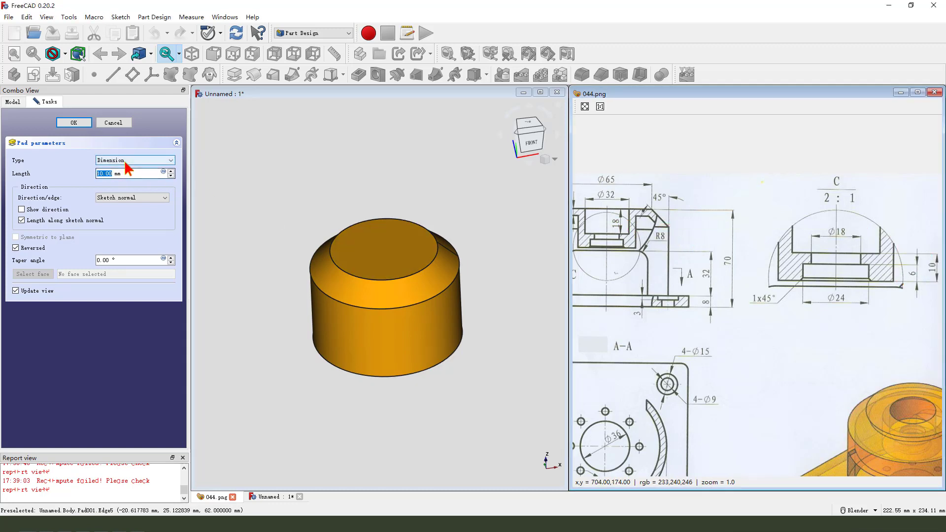
text(28 mm)
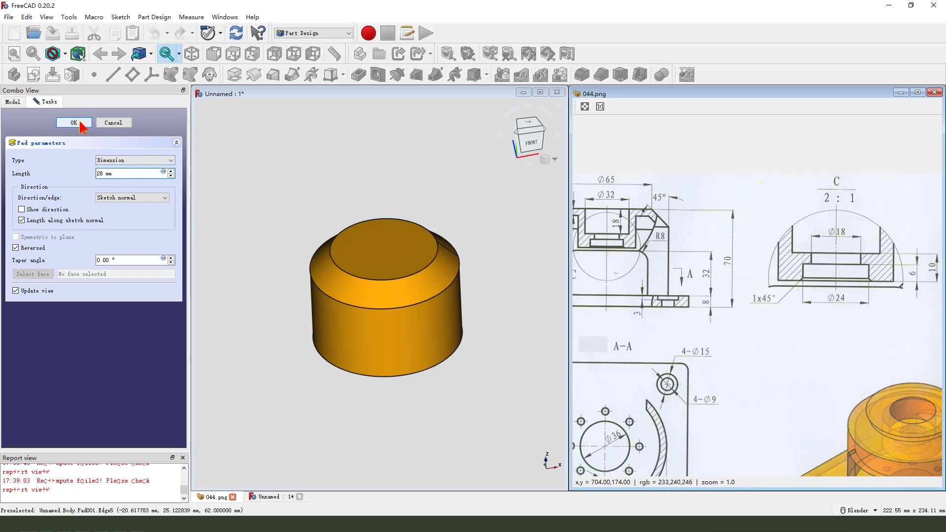
click(73, 123)
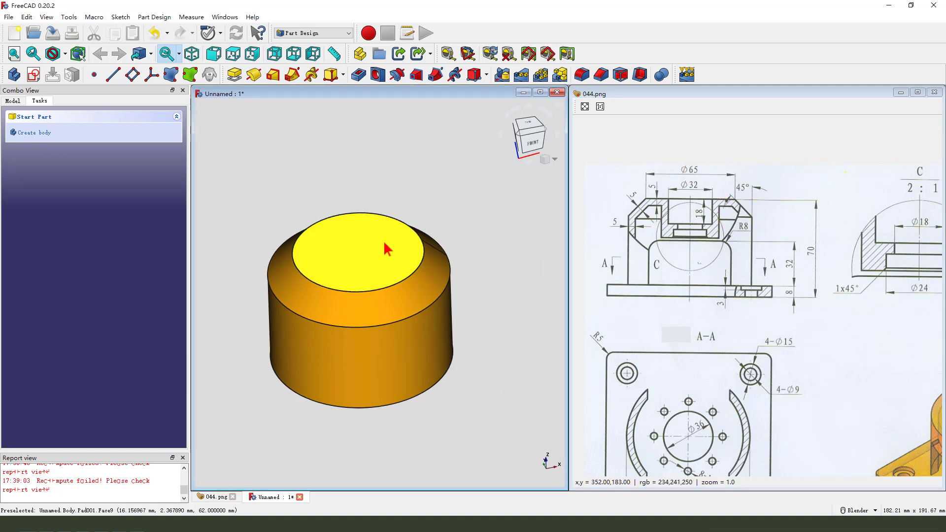
Step: Attach an empty Sketch002 to the top face, close it, and open its context menu
click(362, 247)
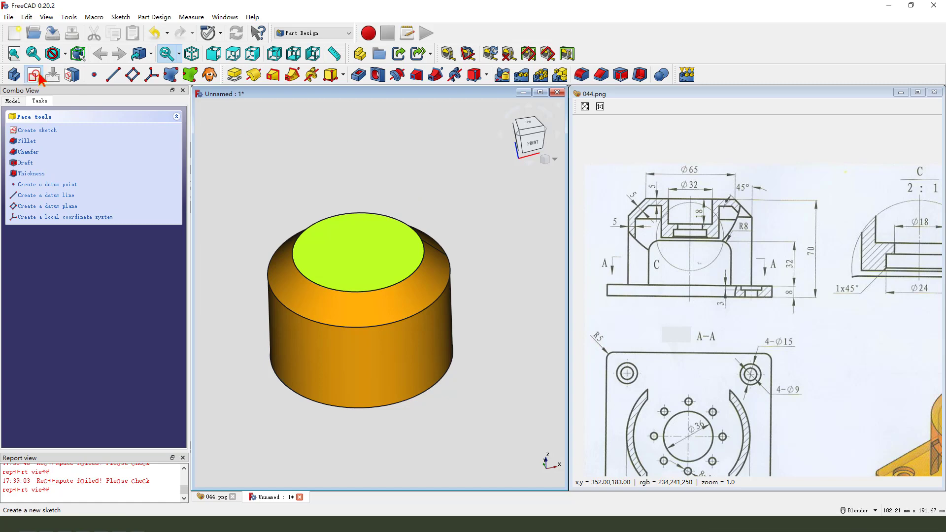
click(36, 130)
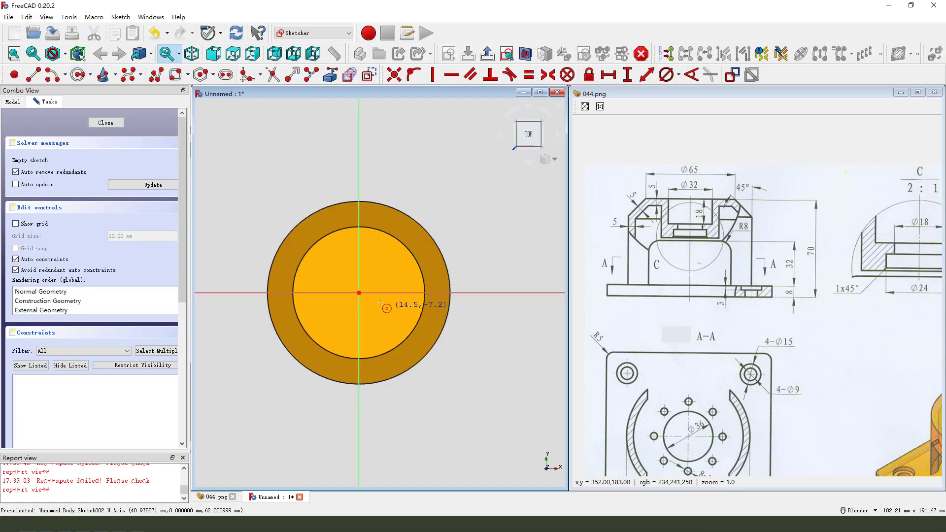
mouse_move(459, 212)
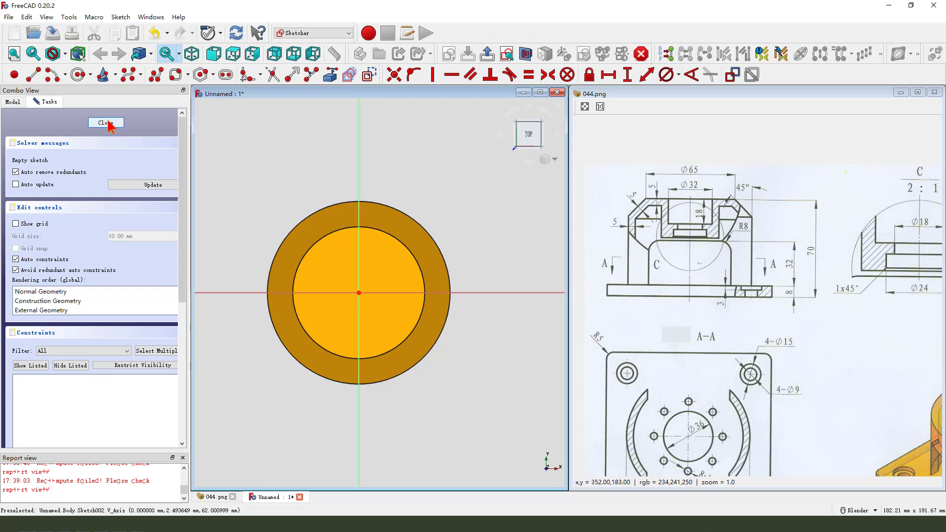
click(106, 123)
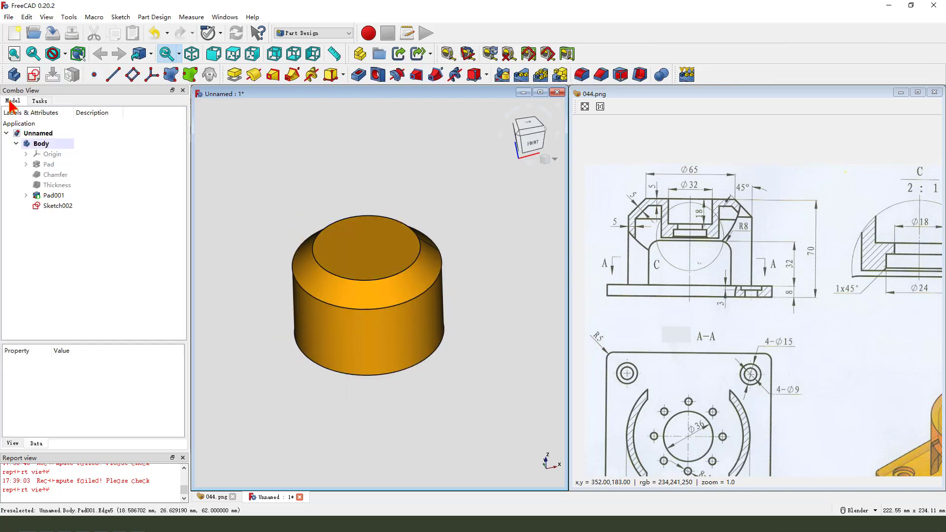
right_click(58, 206)
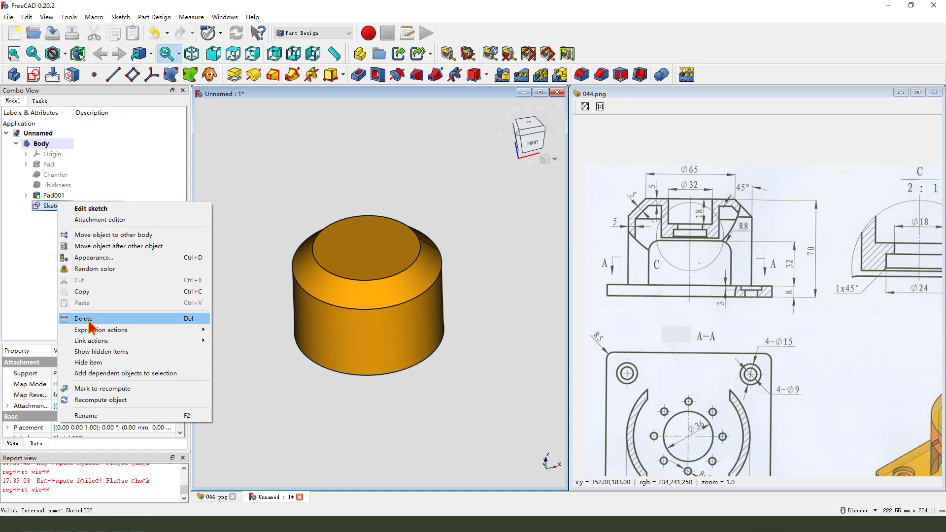
Step: Delete Sketch002 and cut a counterbored through hole with a 32 mm, 18 mm deep counterbore
click(83, 319)
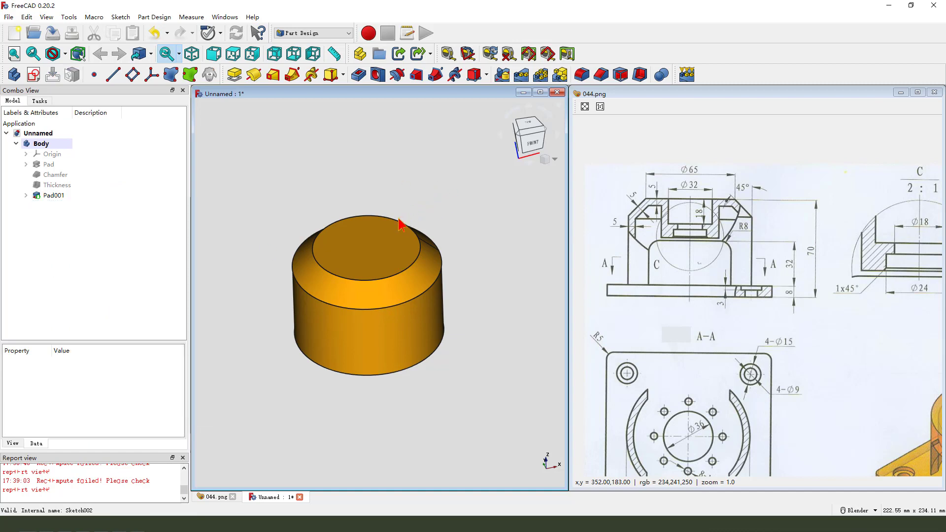
click(398, 222)
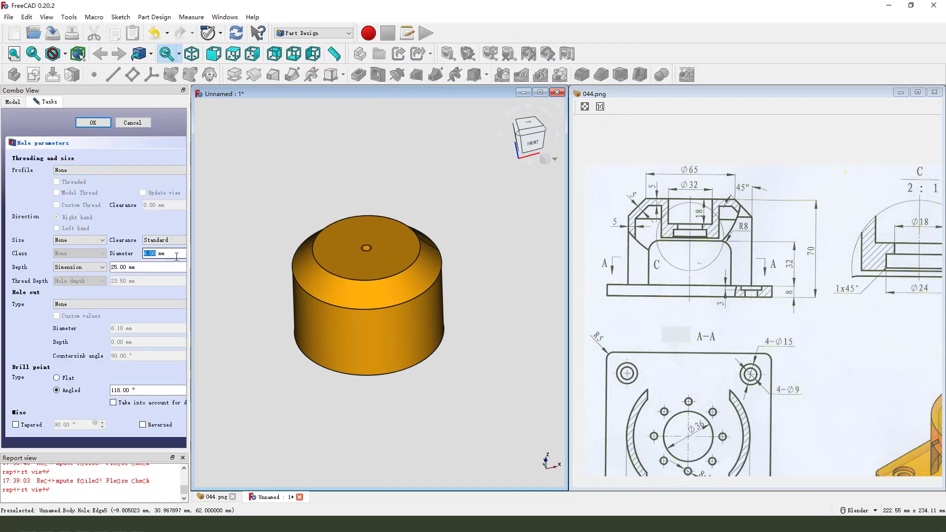
mouse_move(722, 261)
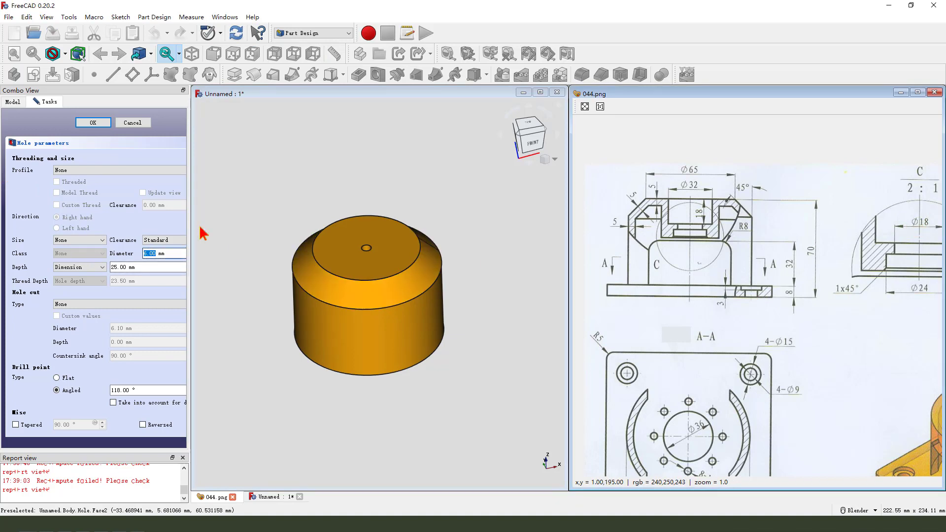
click(79, 267)
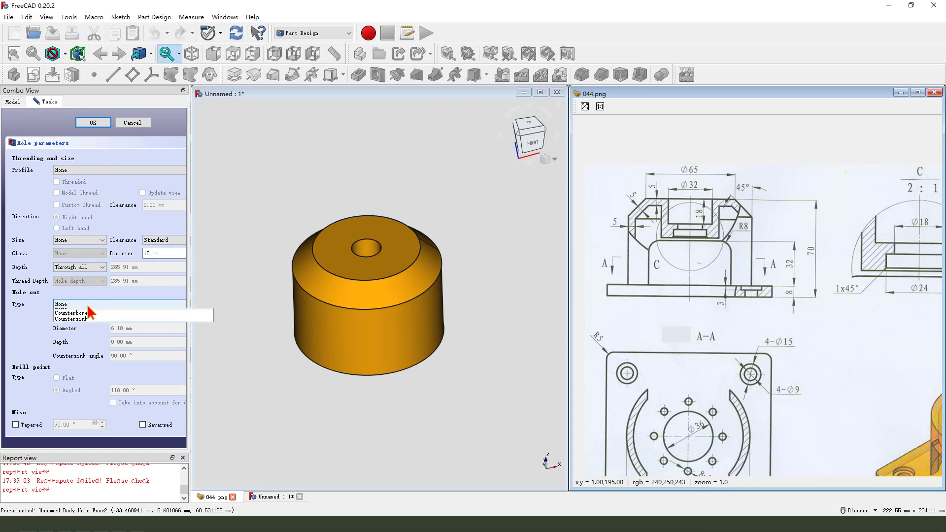
click(70, 313)
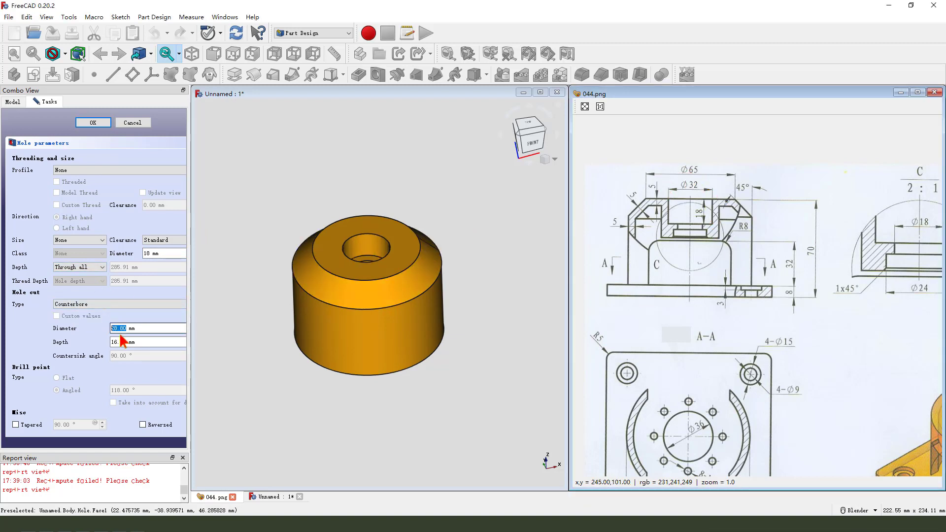
text(32)
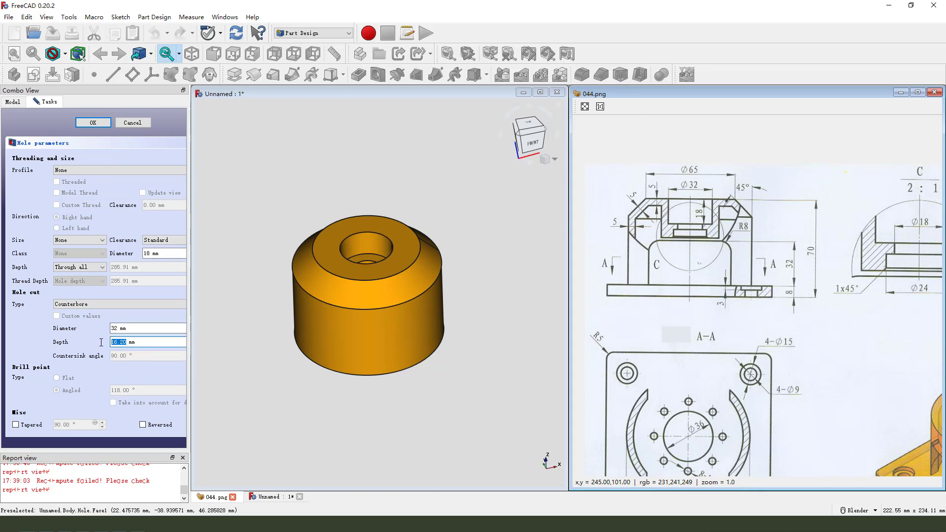
text(18)
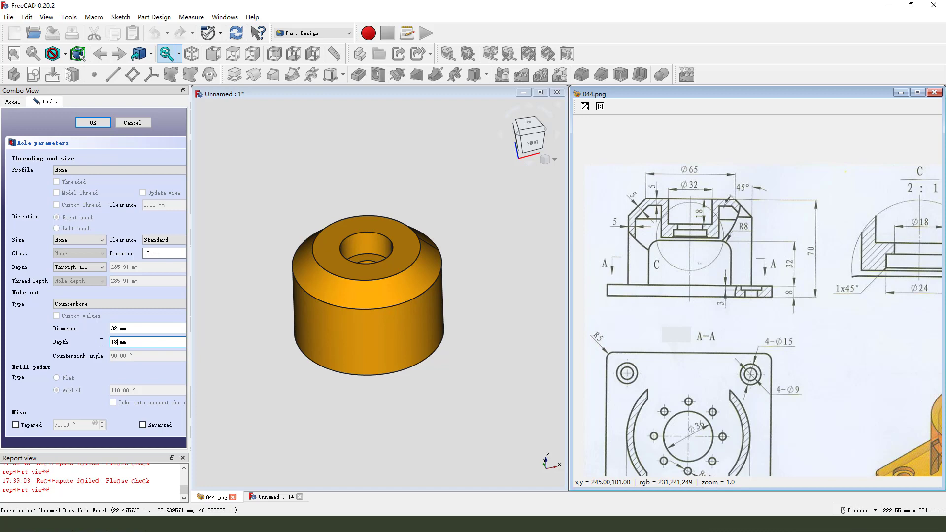
click(94, 122)
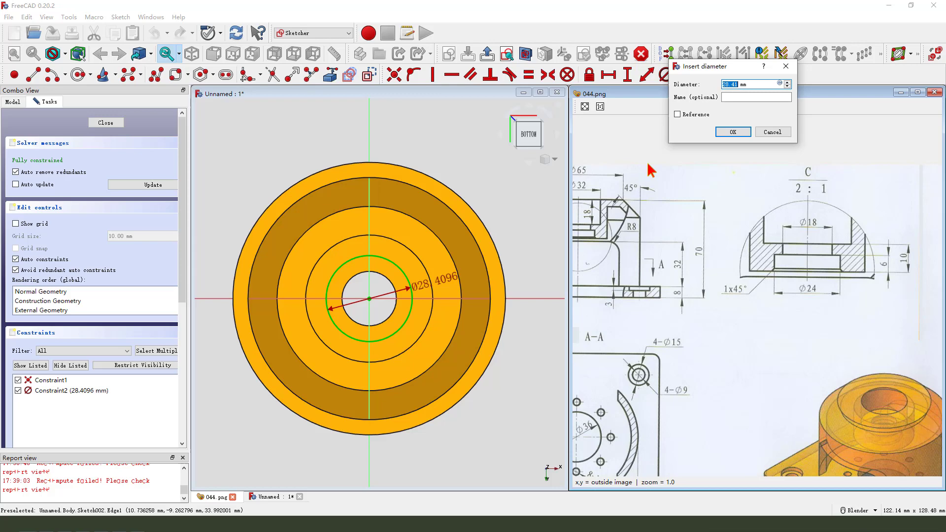
Step: Constrain the bottom circle to 24 mm, close the sketch, and pocket it 6 mm
click(731, 132)
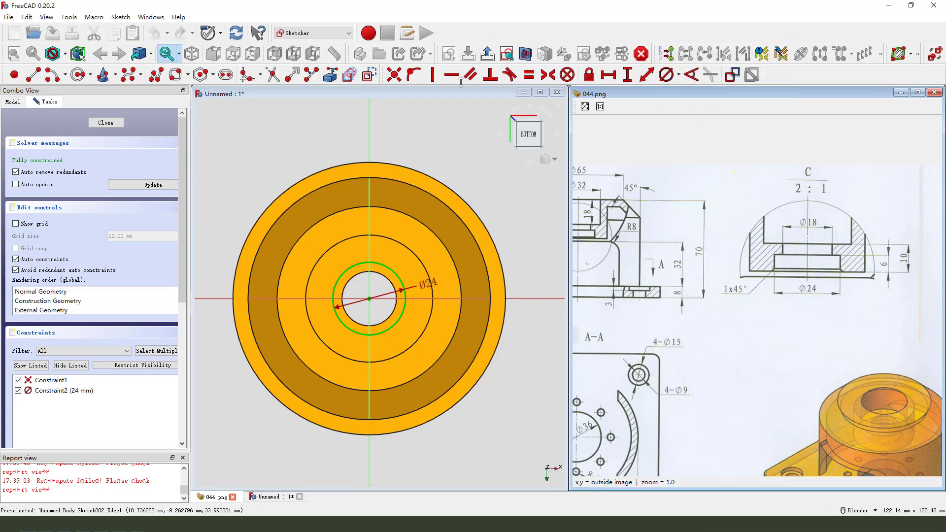
click(105, 122)
text(6)
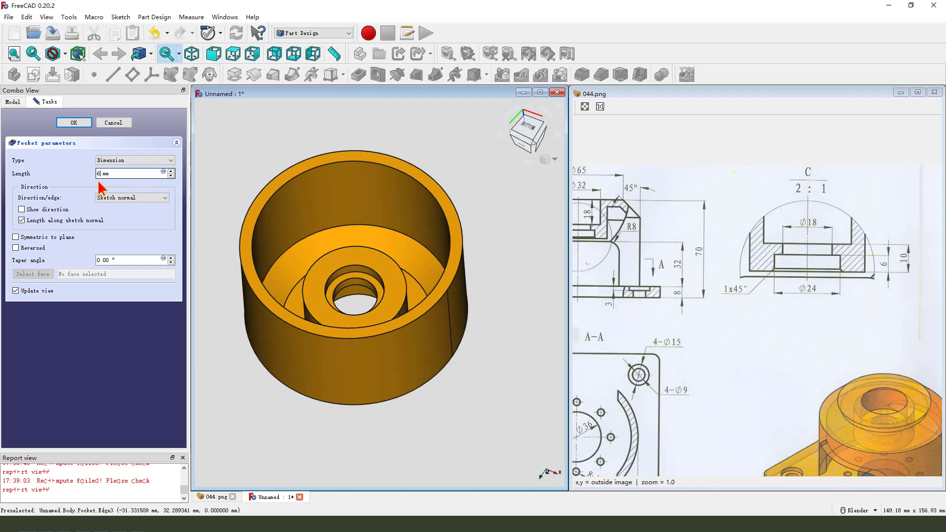
click(73, 123)
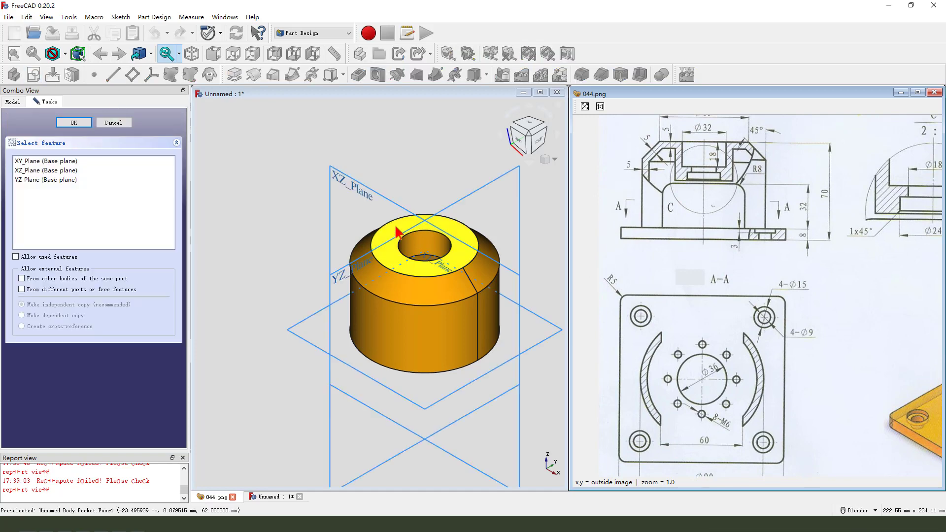
Step: Start an XZ-plane sketch with a rounded rectangle and 8 mm corner radii
click(73, 123)
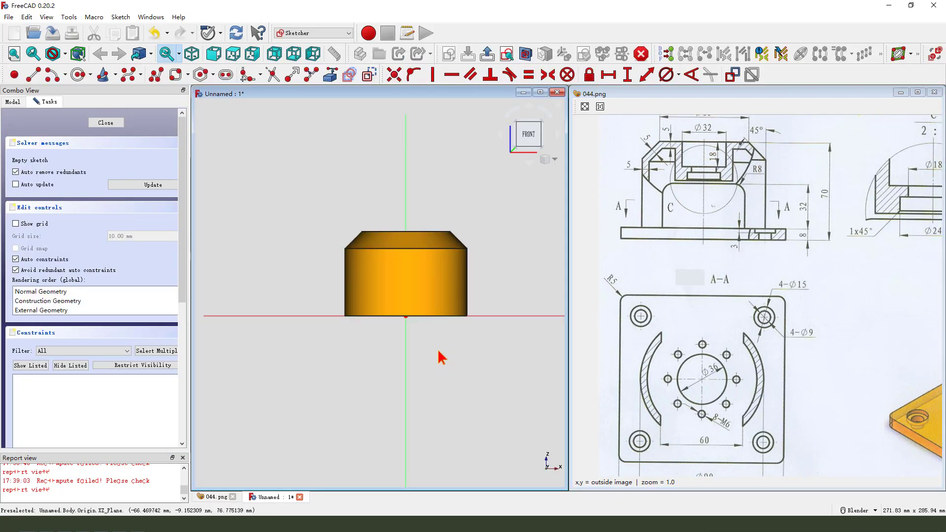
mouse_move(304, 254)
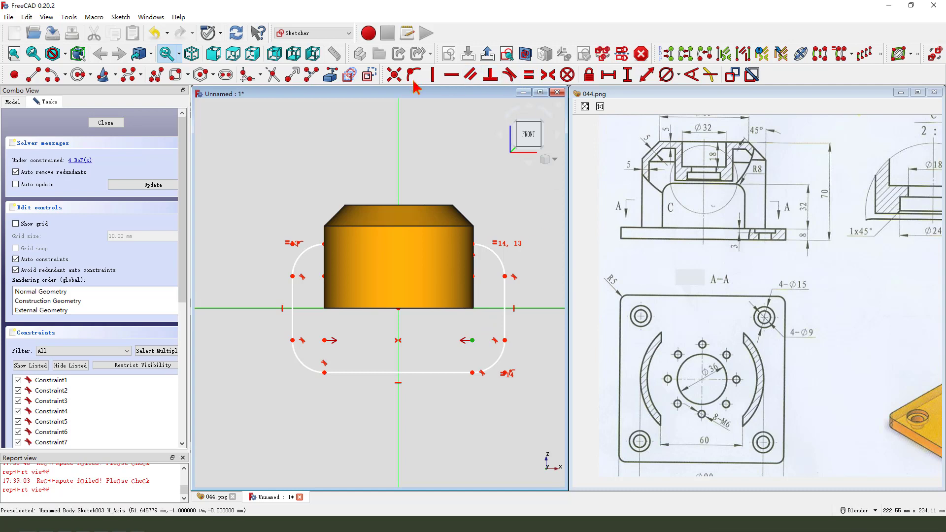
click(505, 278)
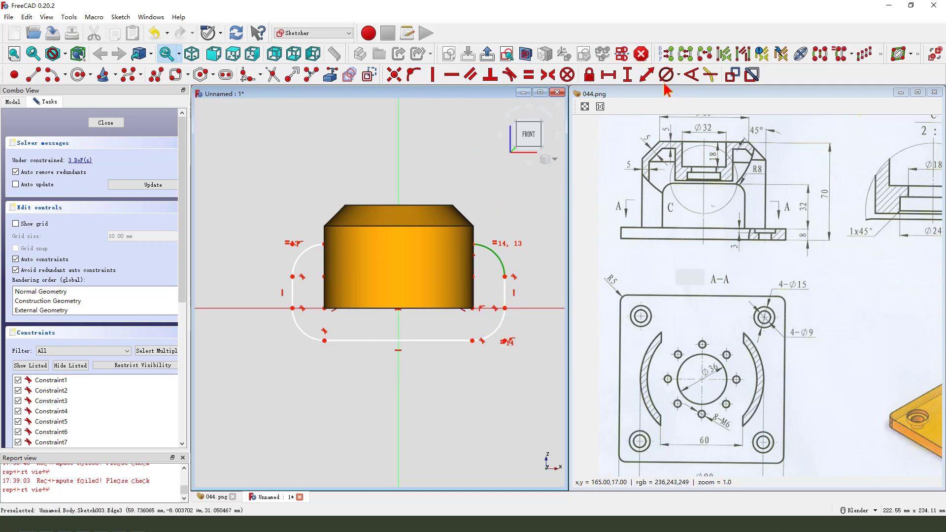
click(664, 74)
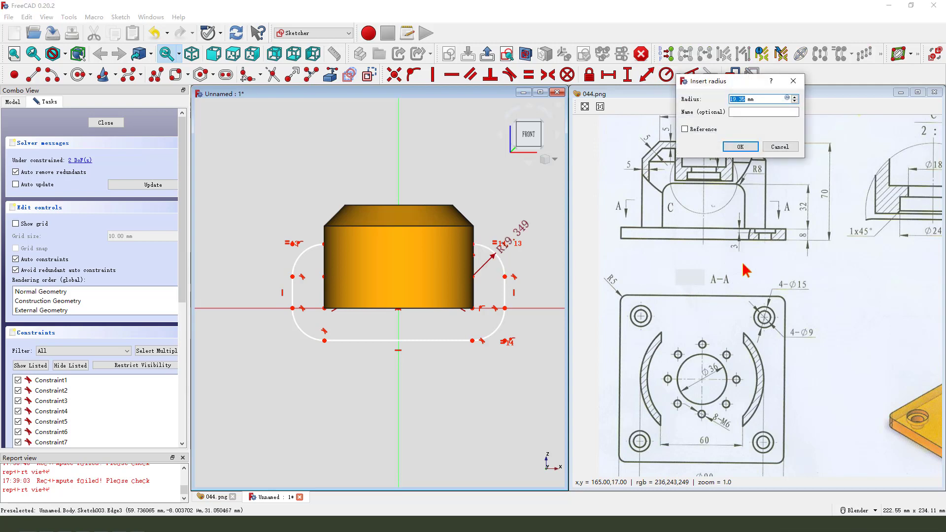
text(8 mm)
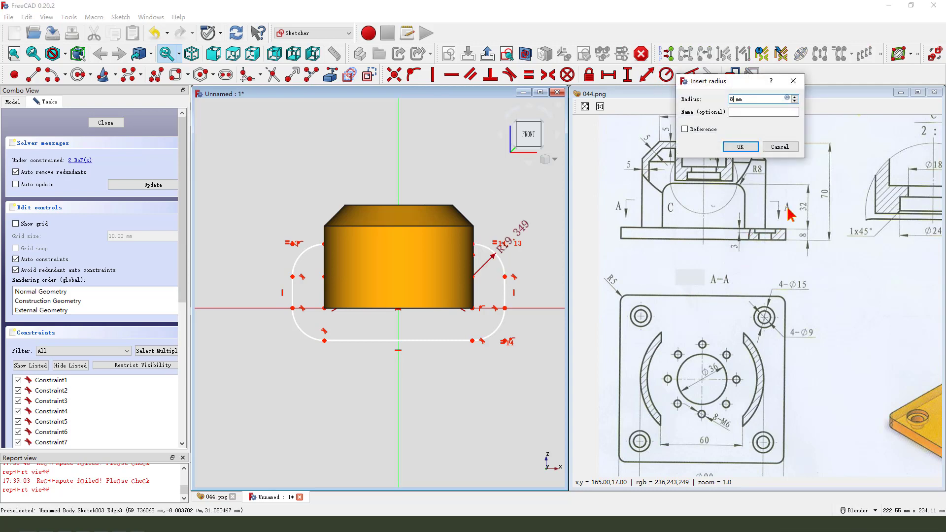
click(739, 147)
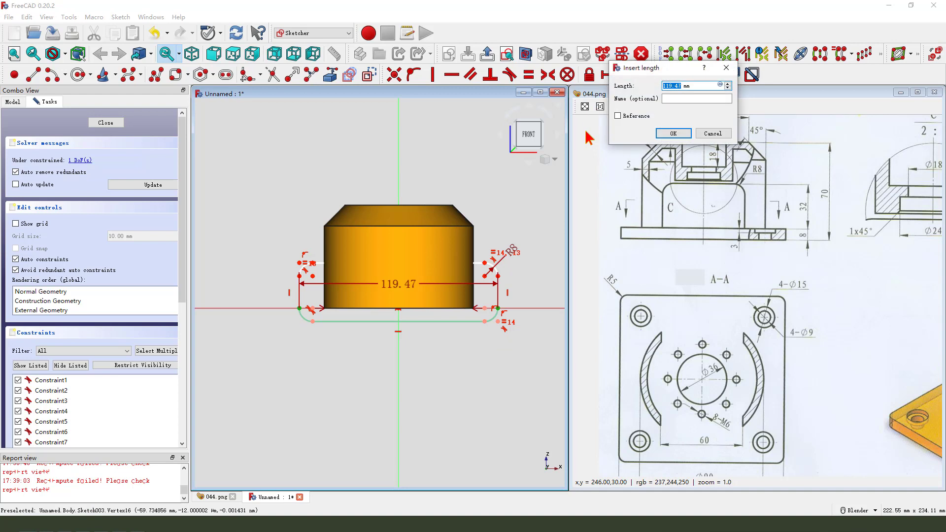
Step: Constrain the rounded rectangle to 60 mm wide and fix its height
click(671, 132)
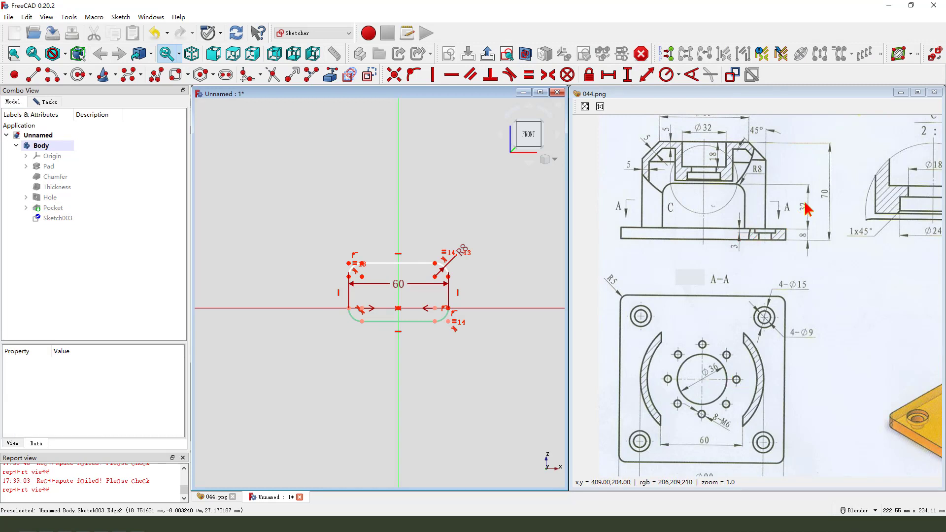
click(58, 218)
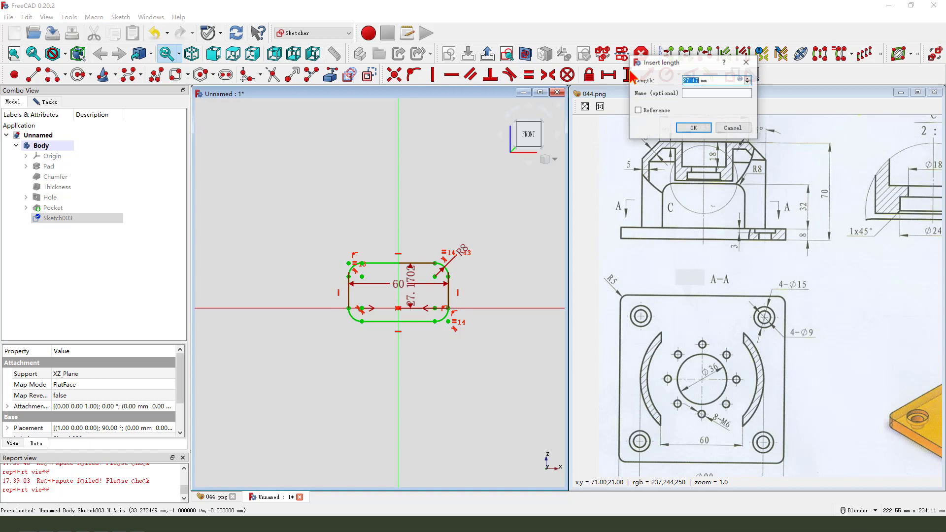
click(693, 127)
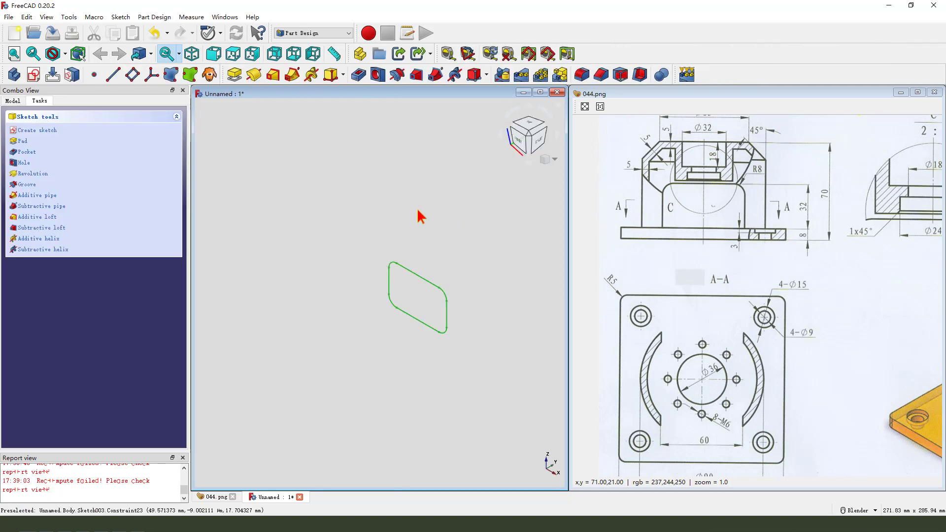
Step: Make the through-all pocket symmetric to the sketch plane and confirm it
click(25, 152)
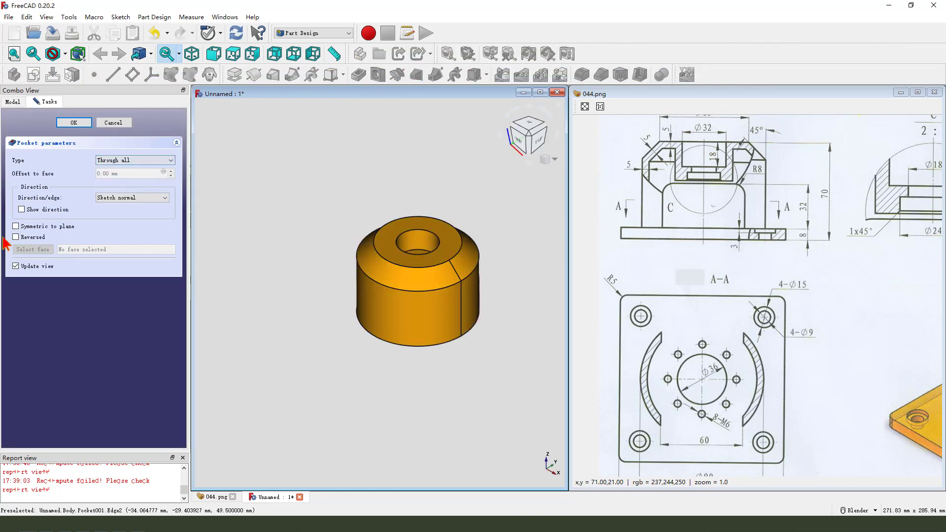
click(15, 226)
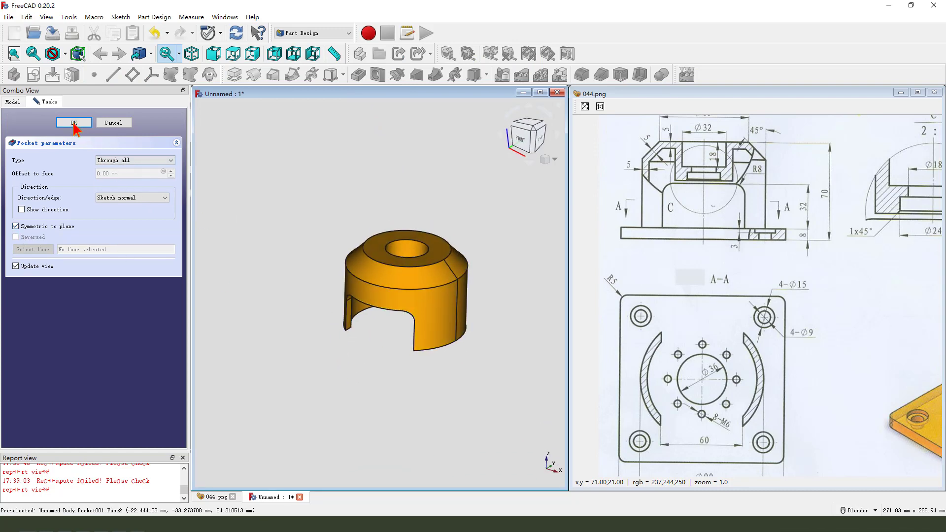
click(74, 122)
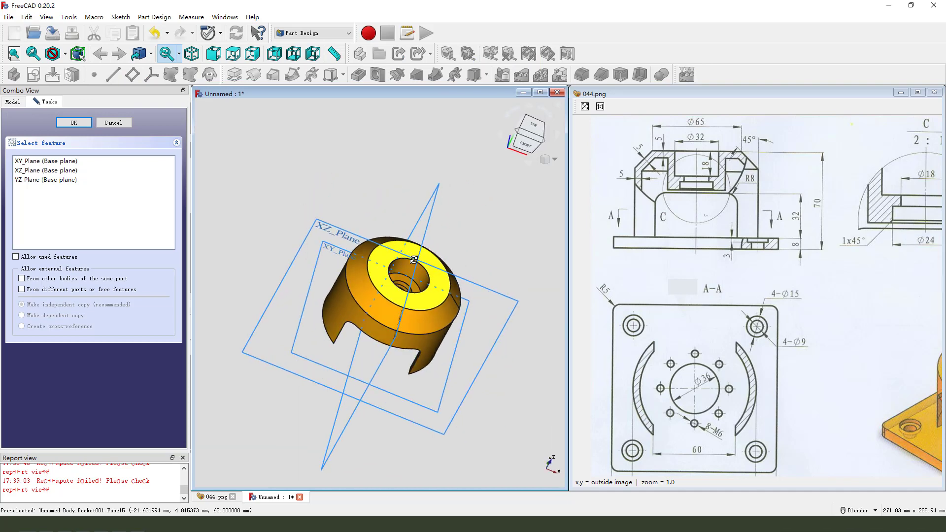
Step: Sketch an origin-centred rounded rectangle on the XY plane with 5 mm corner radii
click(73, 123)
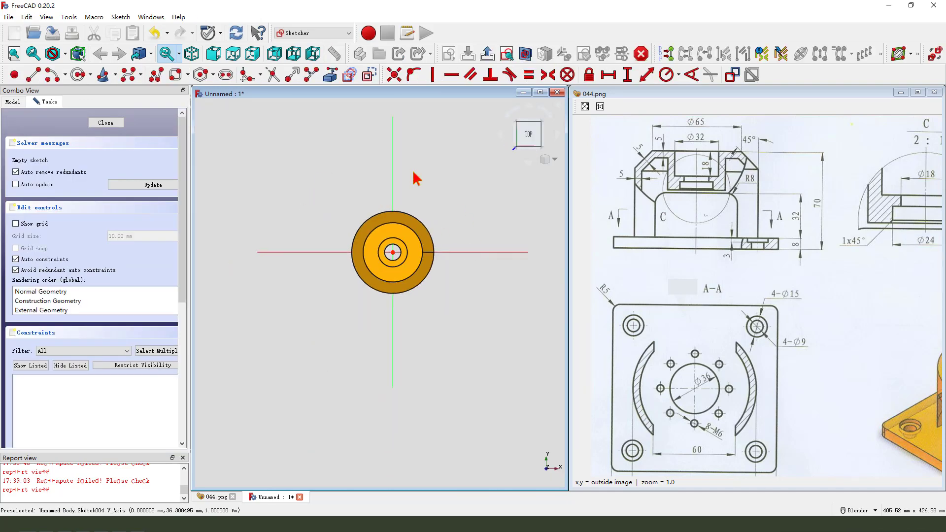
scroll(down, 3)
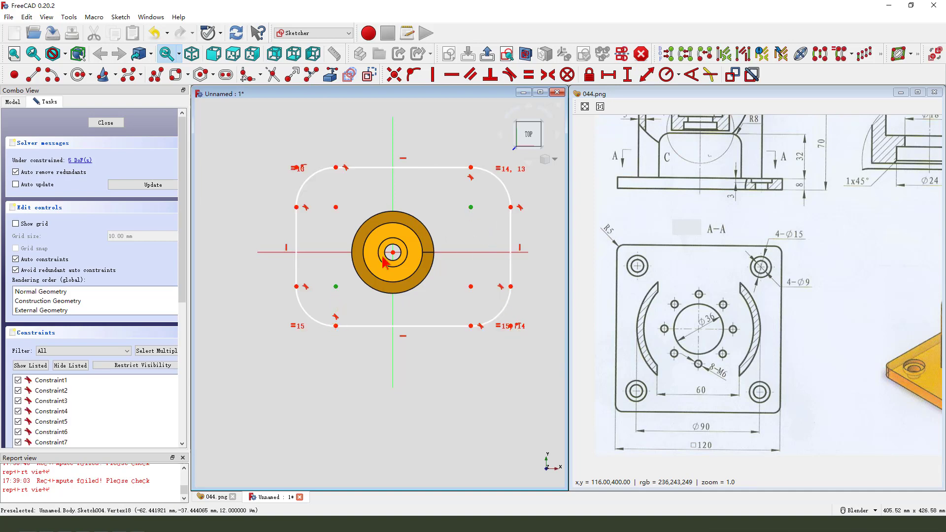
click(548, 75)
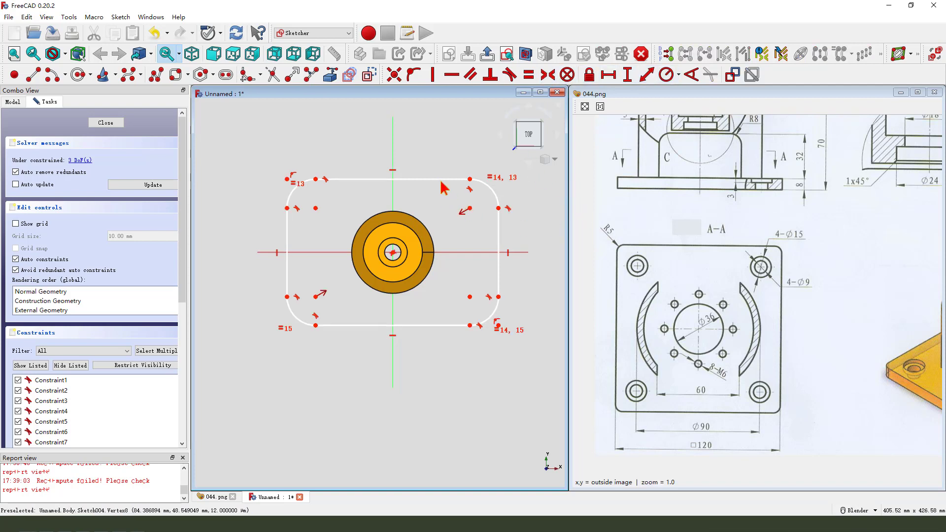
click(527, 74)
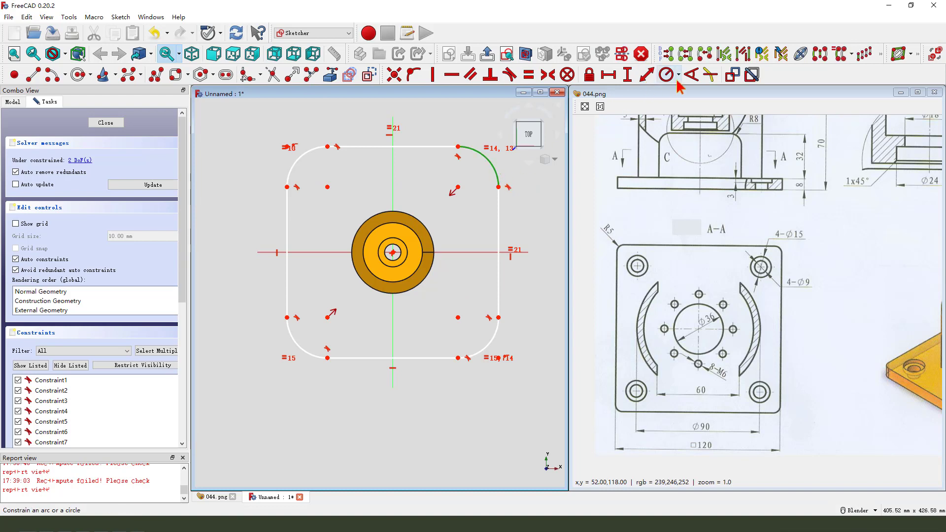
click(662, 74)
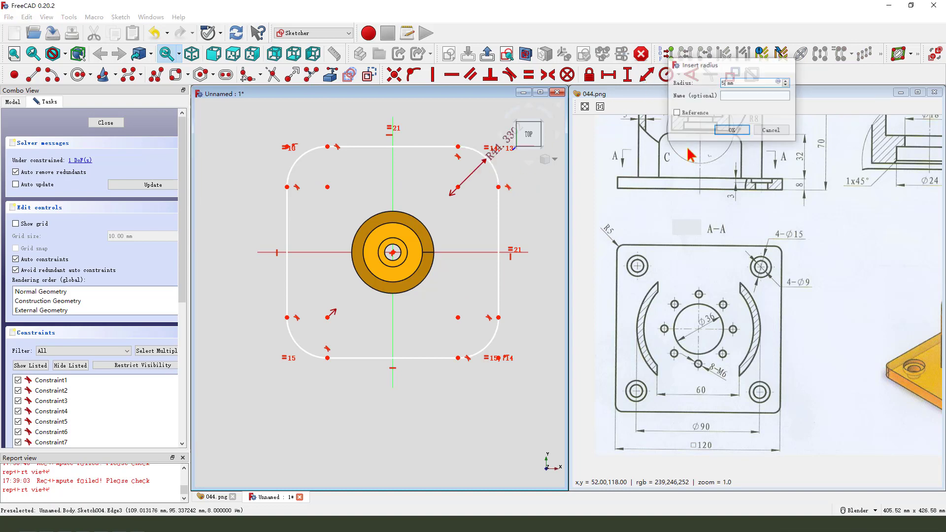
click(732, 129)
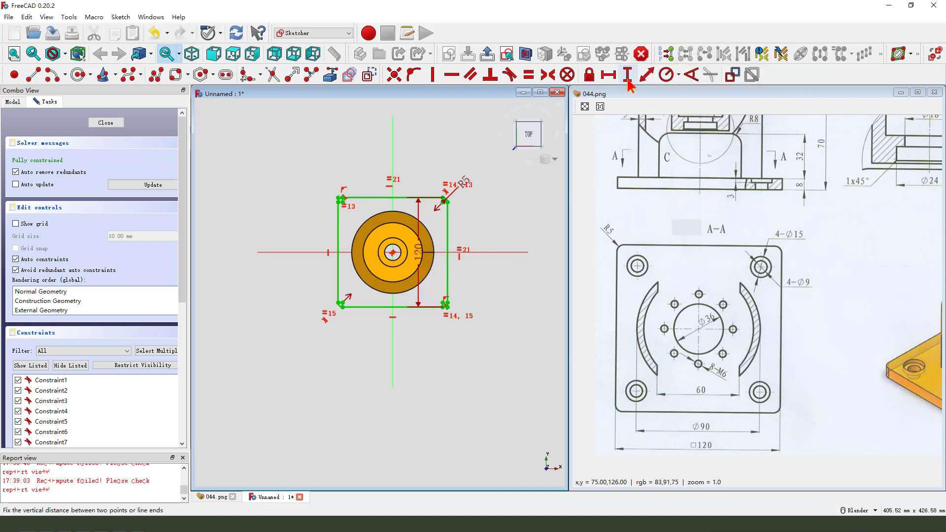
mouse_move(498, 253)
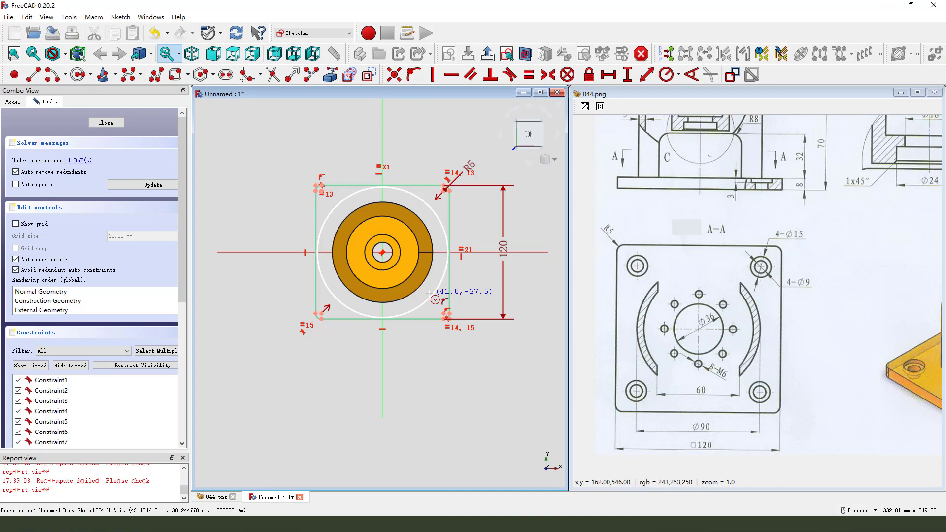
Step: Add a 36 mm diameter circle and close the base sketch
click(674, 74)
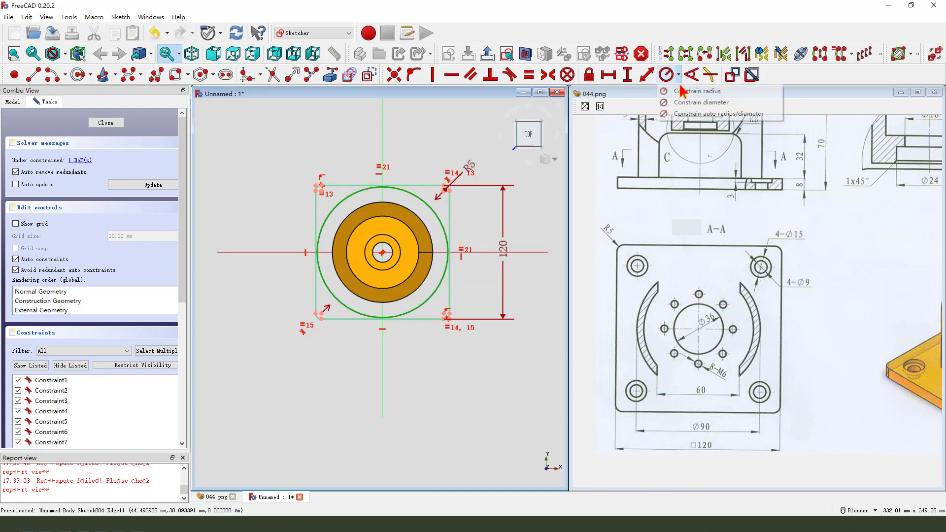
click(701, 102)
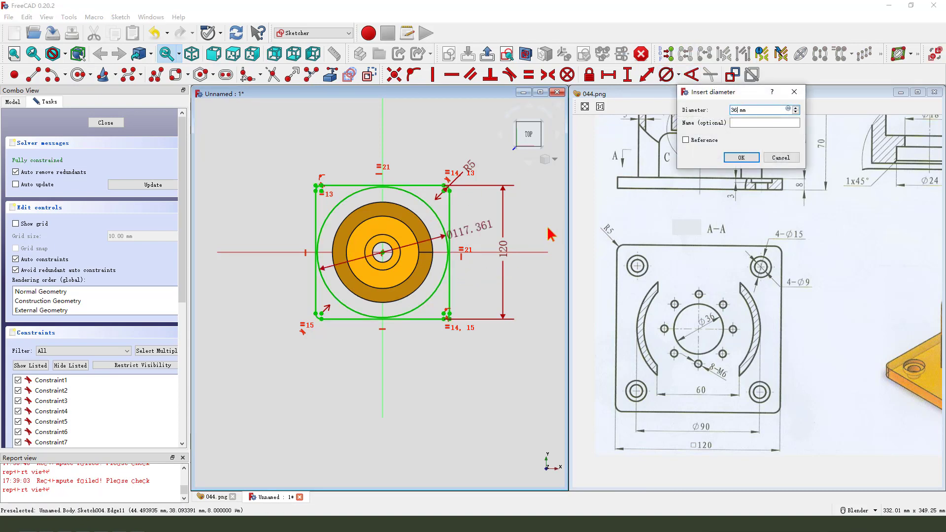
click(740, 158)
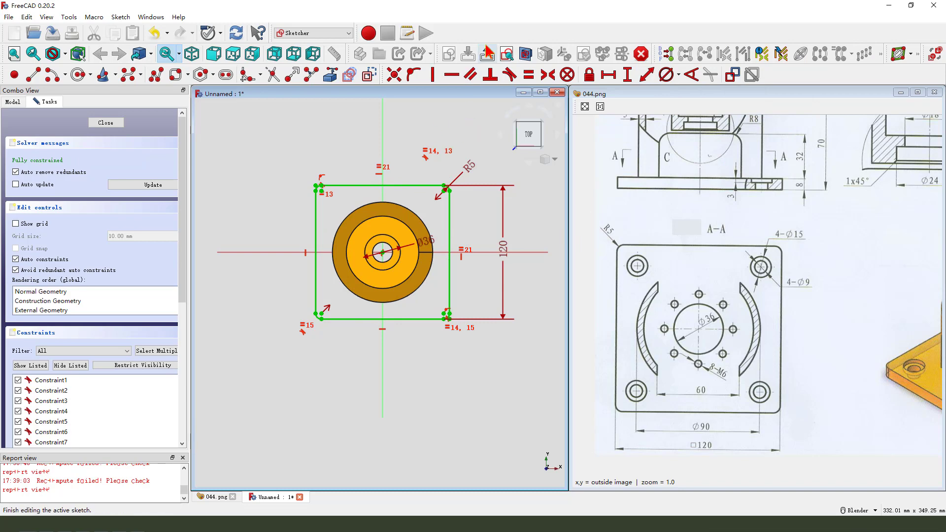
click(105, 123)
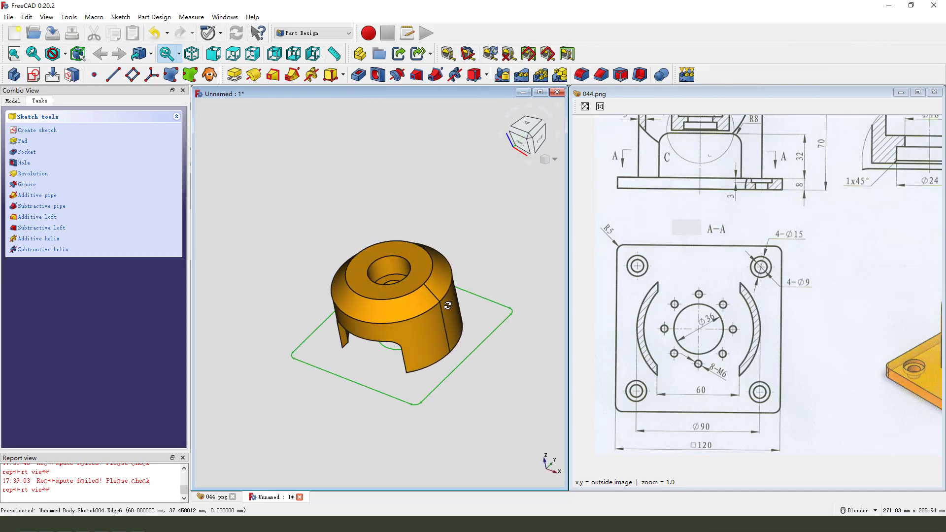
Step: Pad the base sketch 8 mm in the reversed direction
click(23, 140)
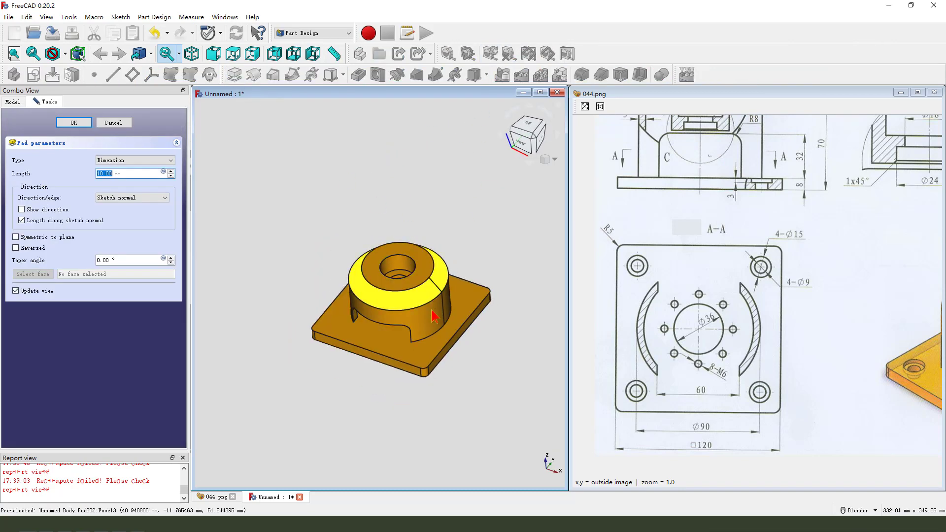
click(16, 248)
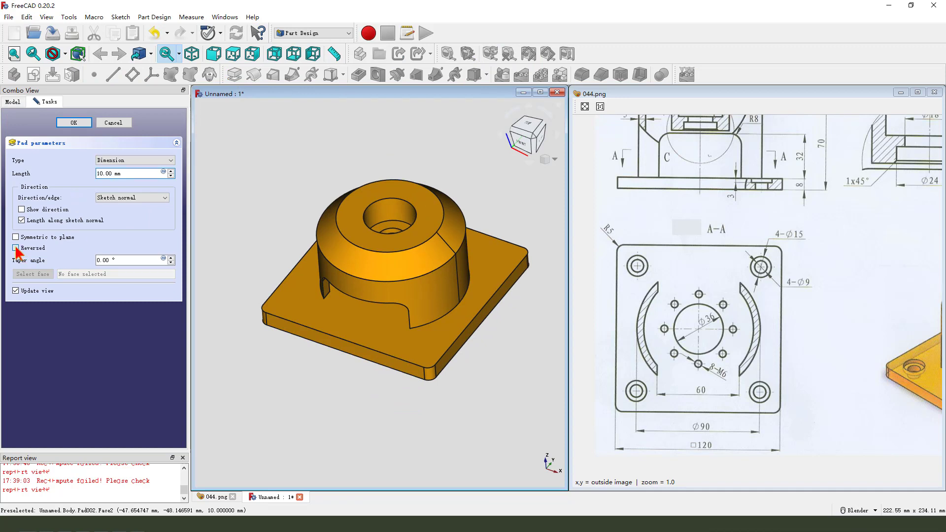
click(15, 247)
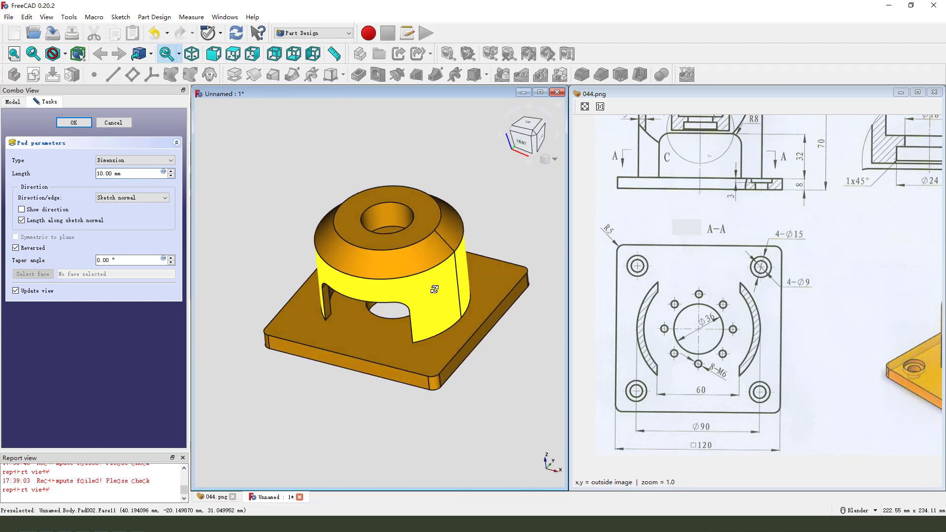
triple_click(127, 173)
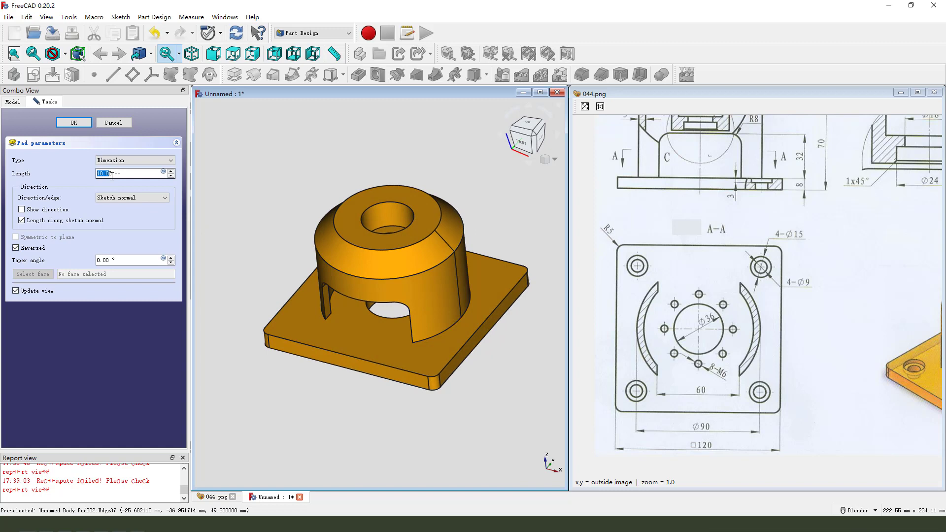
mouse_move(816, 194)
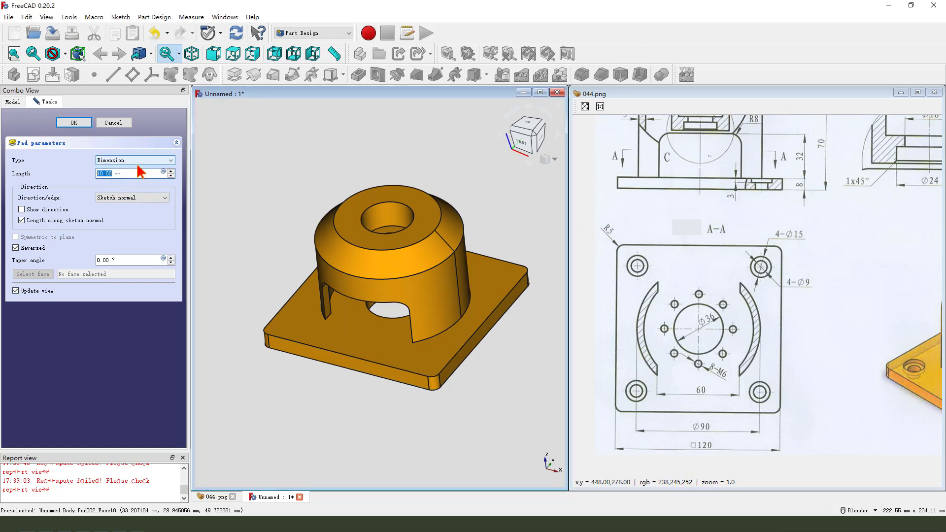
text(8 mm)
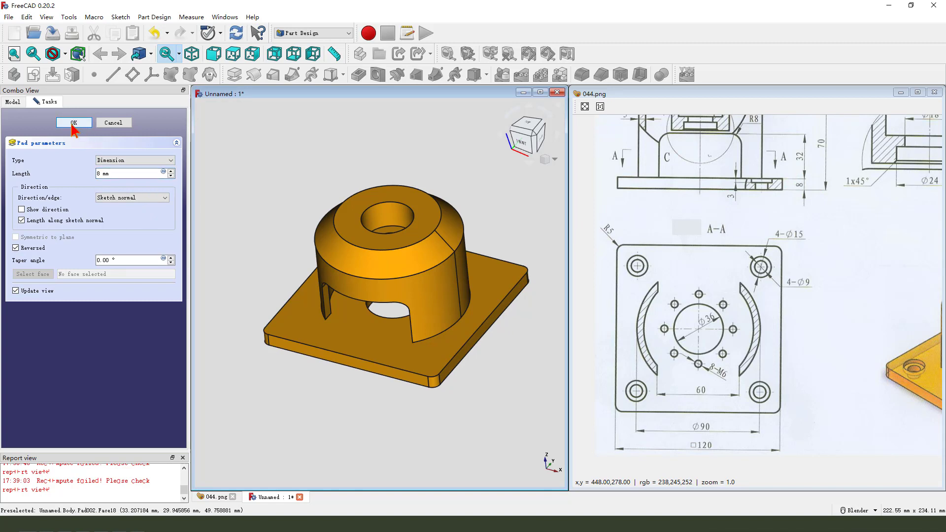
click(73, 122)
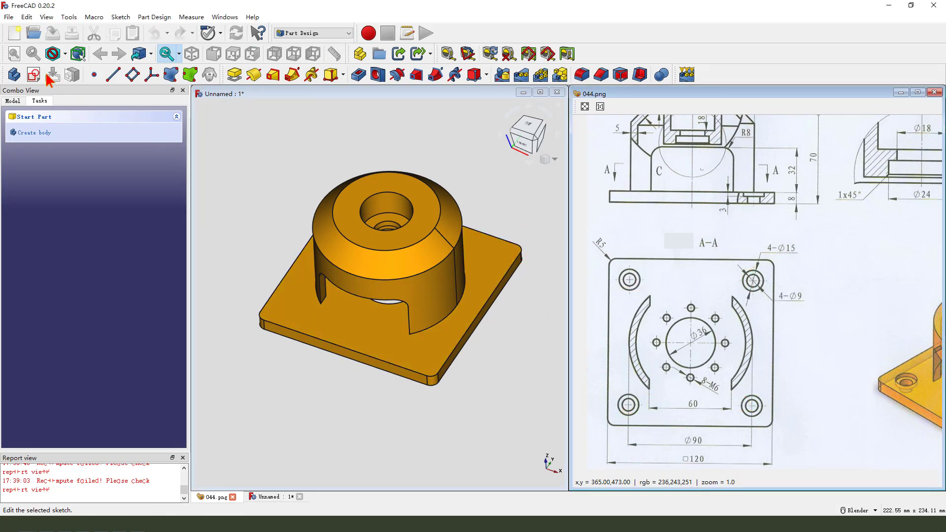
Step: Sketch a small circle on the XY plane 45 mm right and 45 mm up from the origin
click(33, 75)
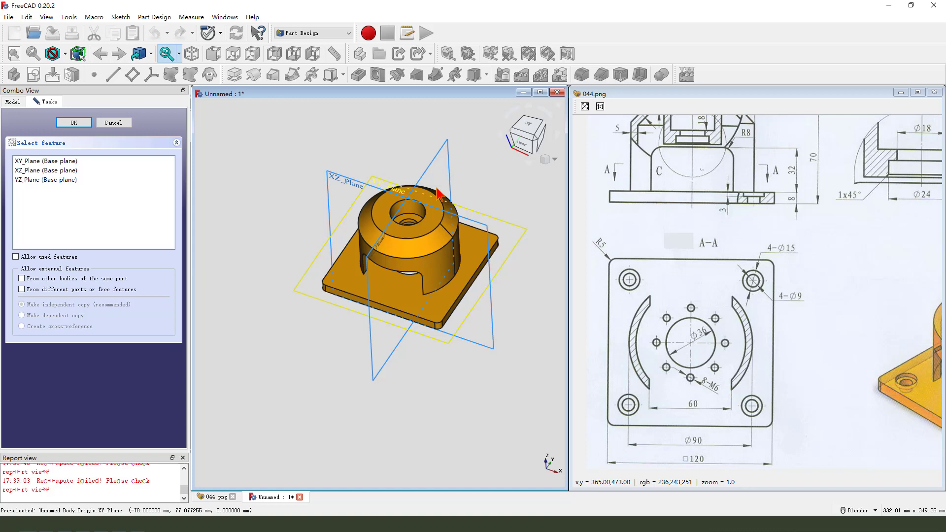
click(73, 122)
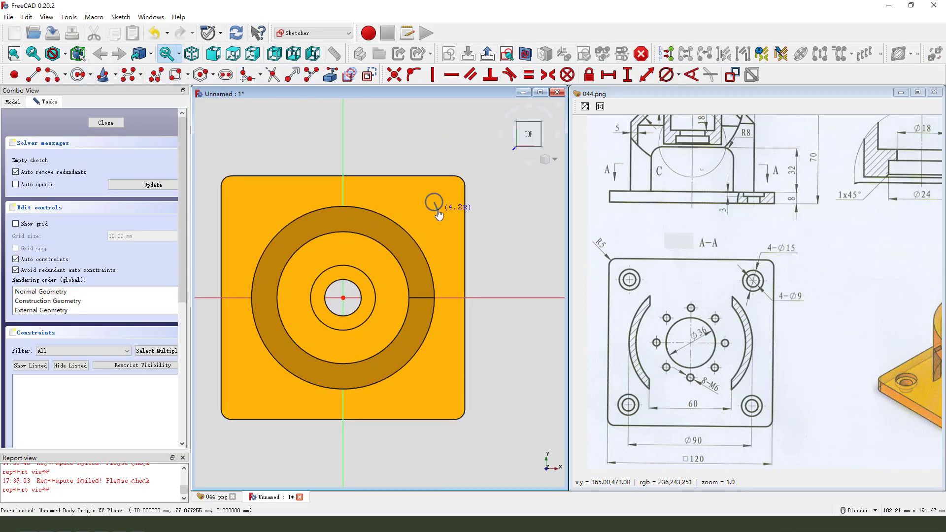
click(433, 202)
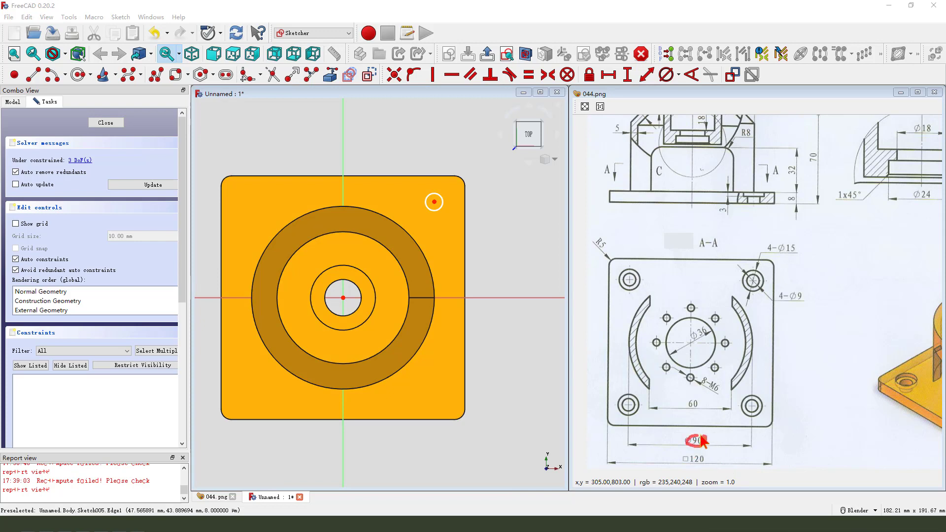
mouse_move(401, 208)
text(4)
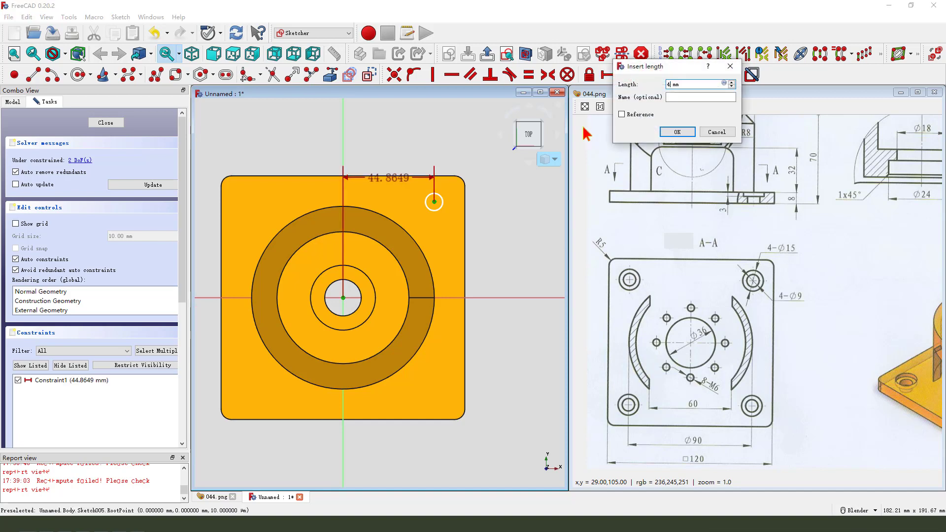
click(675, 132)
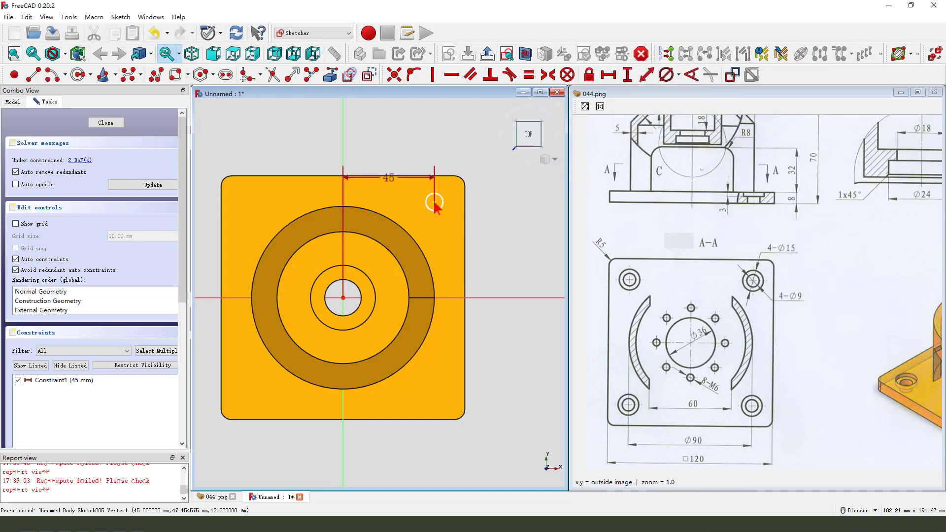
mouse_move(626, 75)
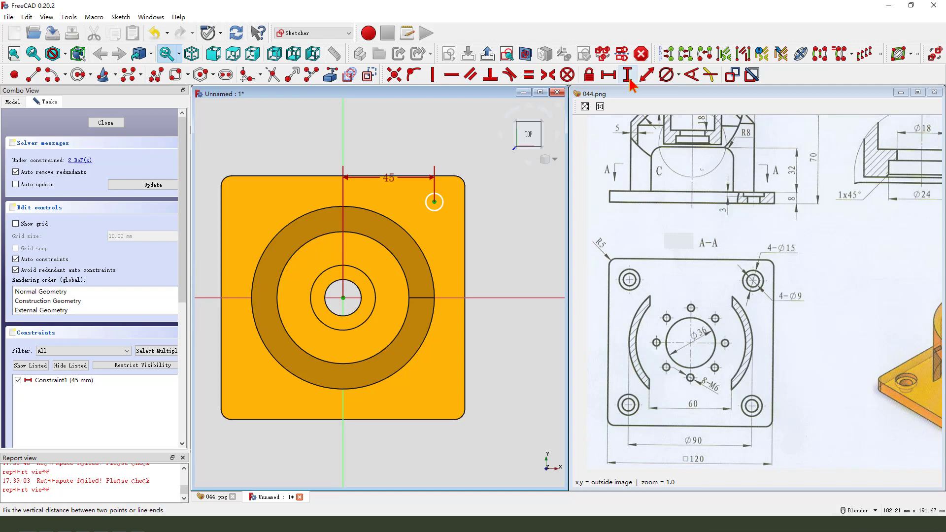
click(629, 74)
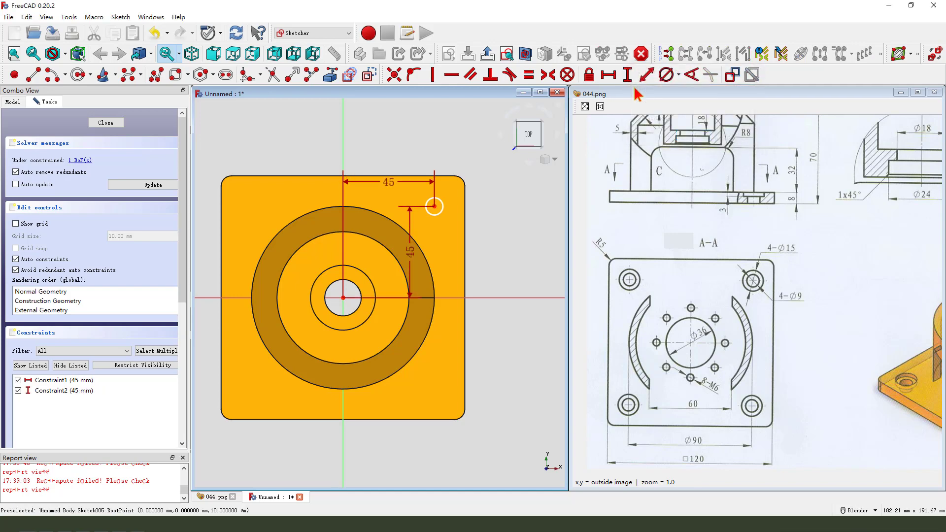
click(106, 123)
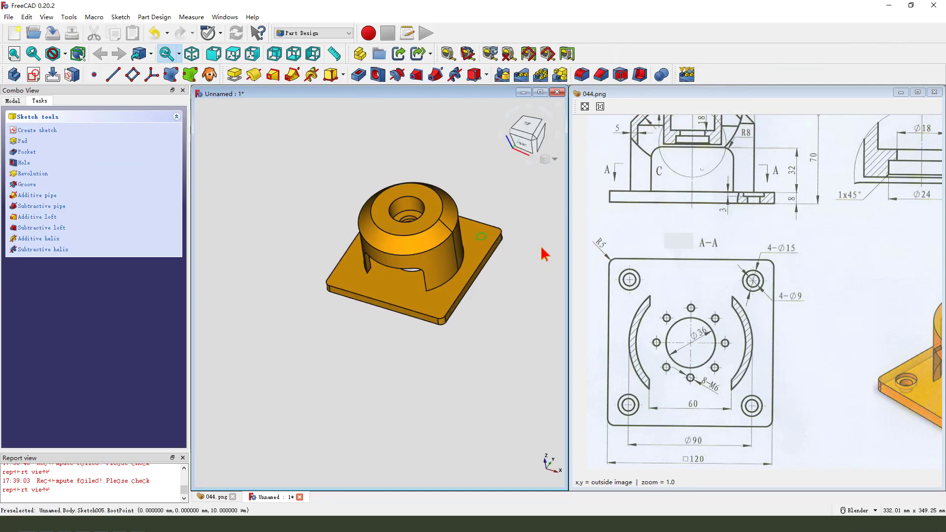
Step: Turn the circle into a through-all hole with a 15 mm counterbore
click(24, 162)
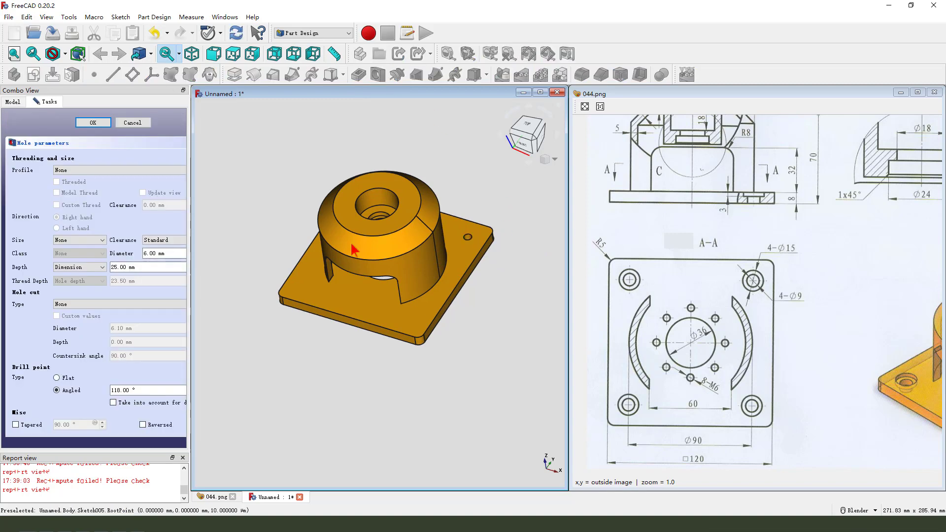
mouse_move(794, 278)
text(9)
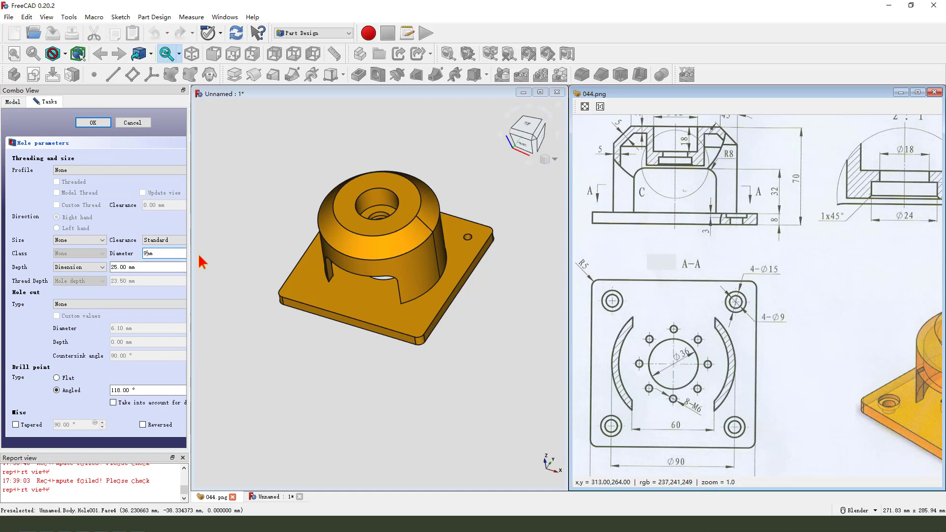
click(79, 267)
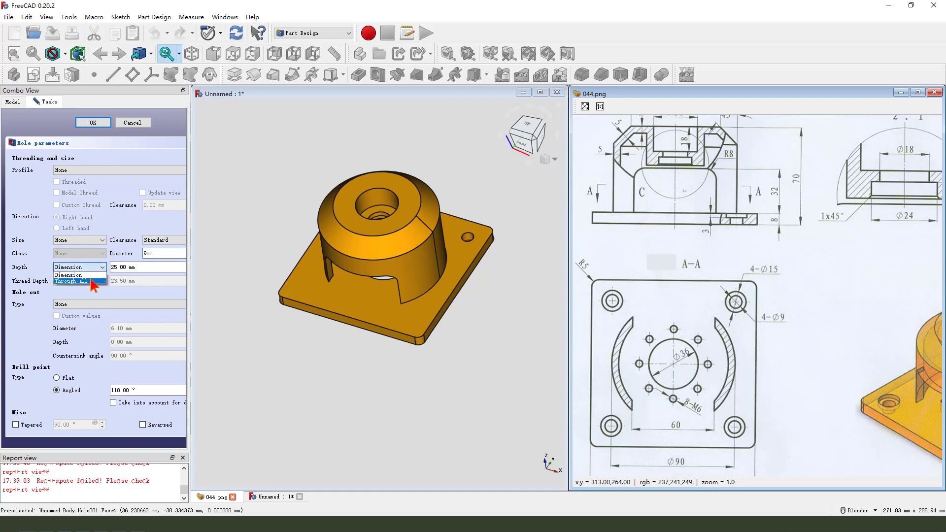
click(70, 280)
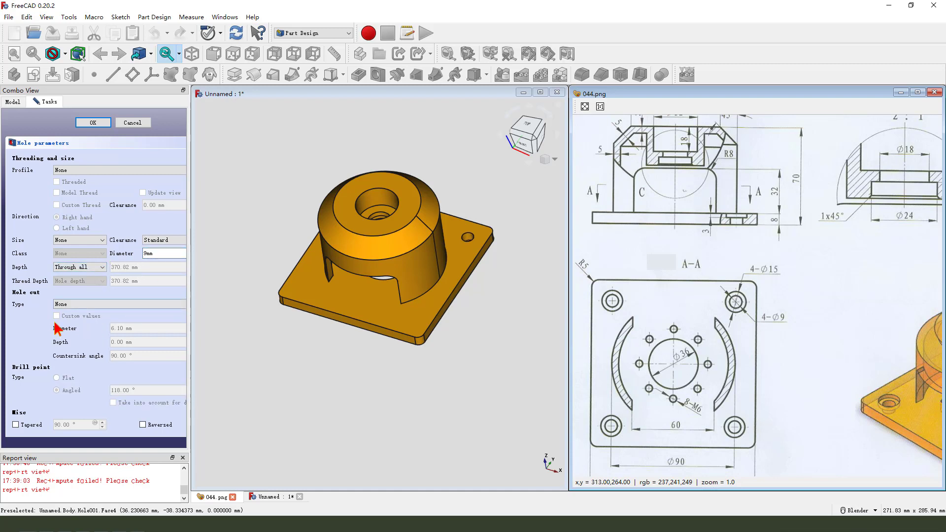
click(118, 304)
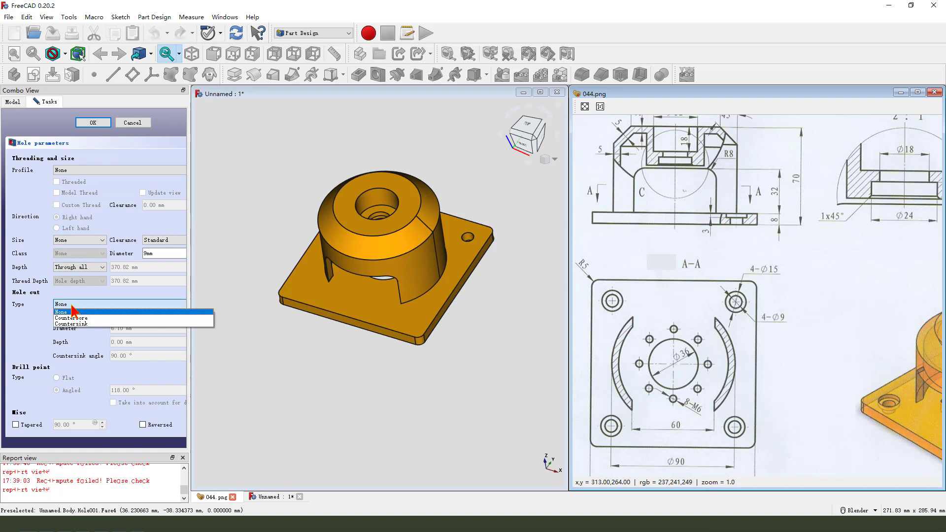
click(70, 318)
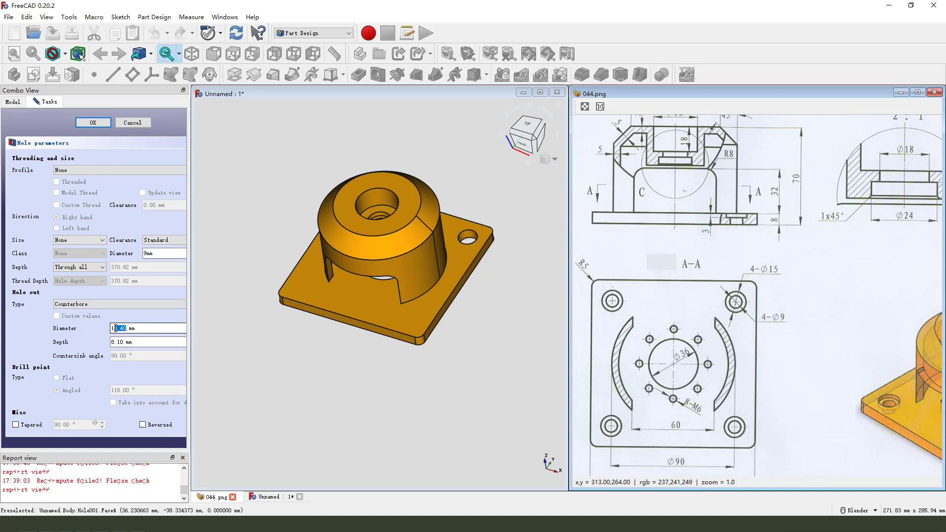
text(15)
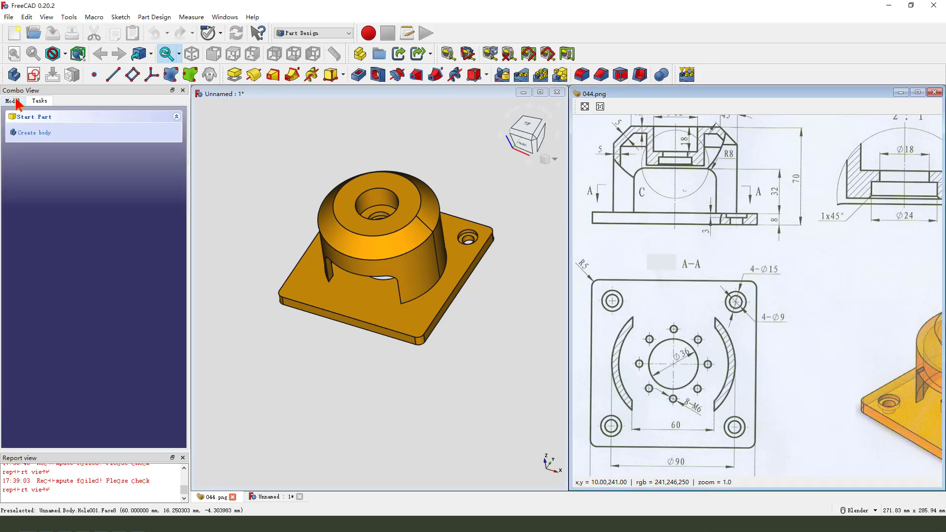
Step: Polar-pattern Hole001 four times around the base Z axis
click(12, 101)
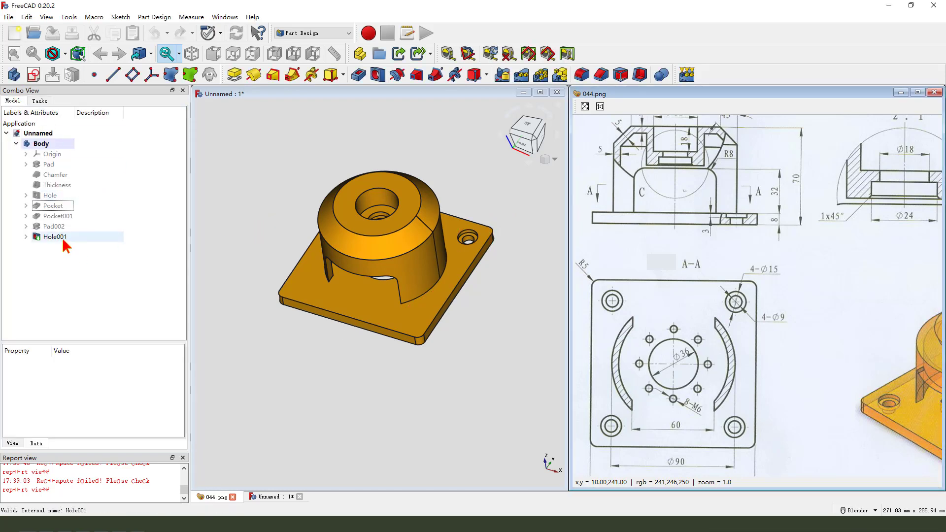
click(55, 236)
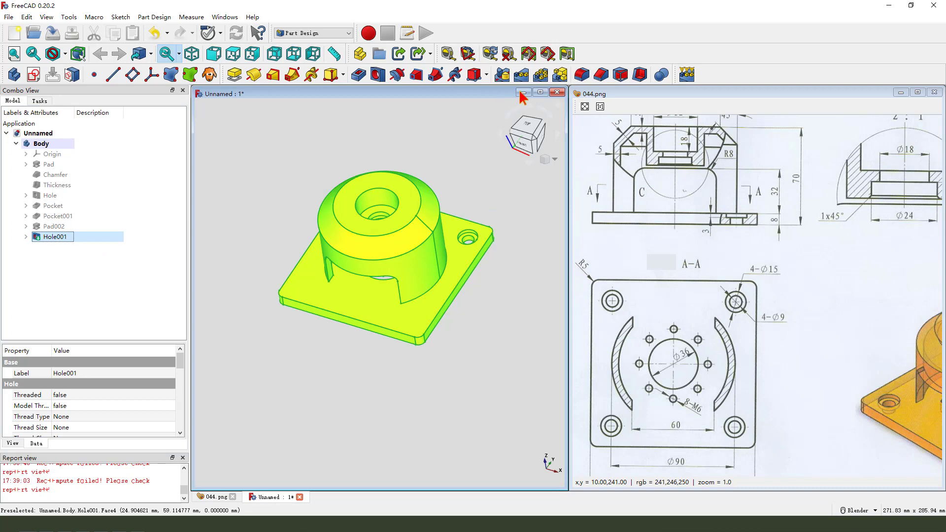
mouse_move(541, 74)
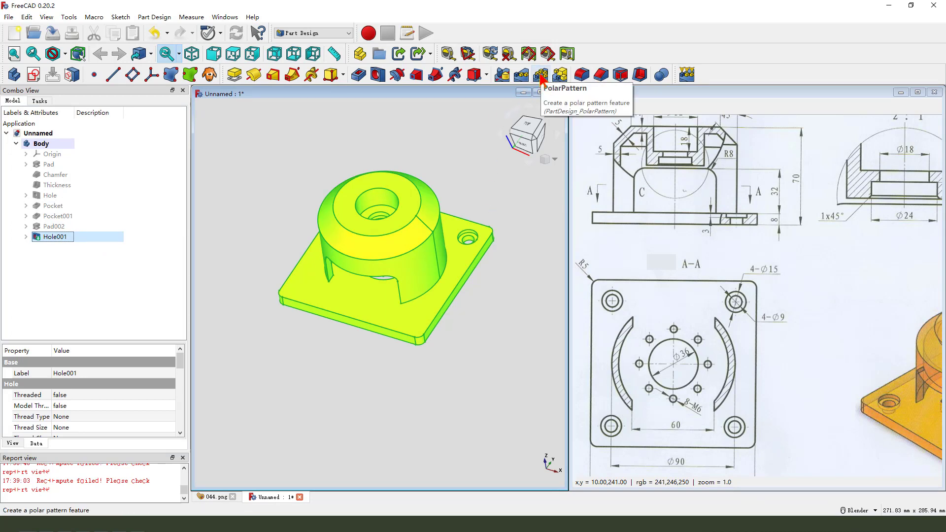
mouse_move(552, 205)
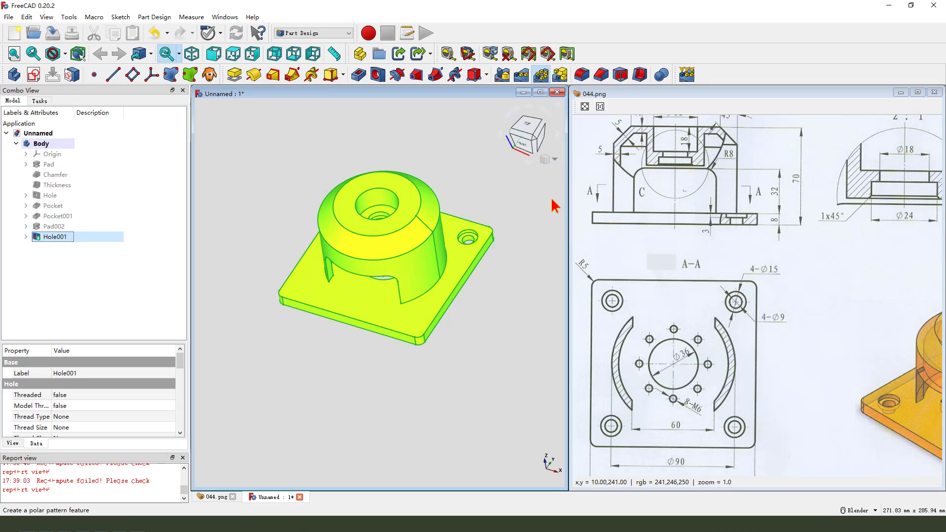
click(131, 325)
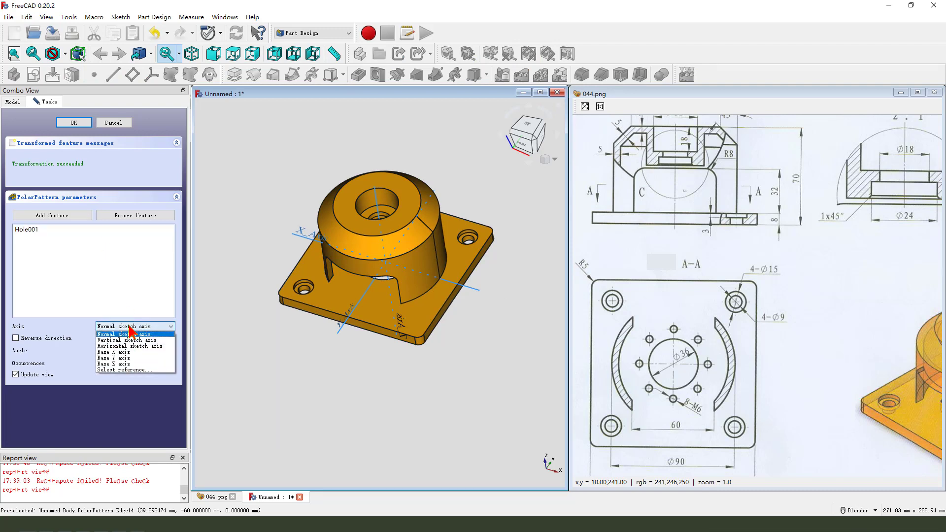
mouse_move(118, 363)
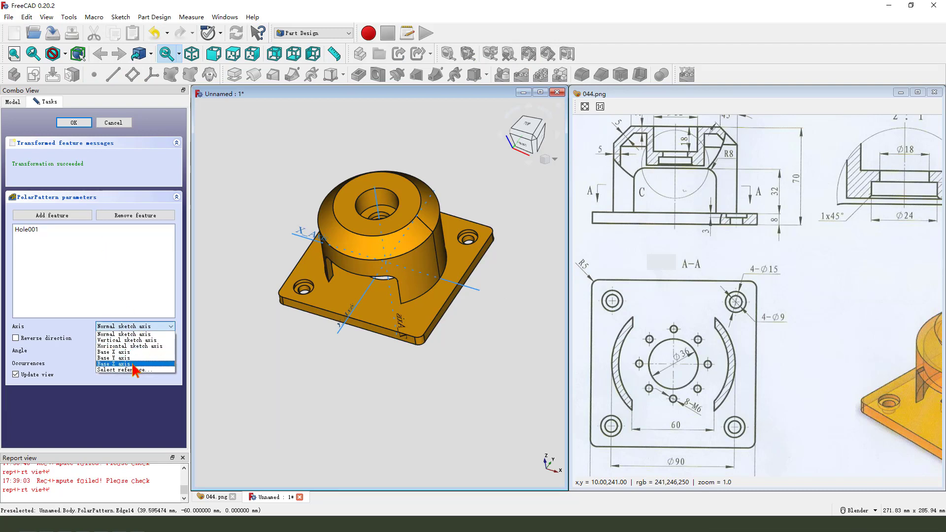
click(113, 364)
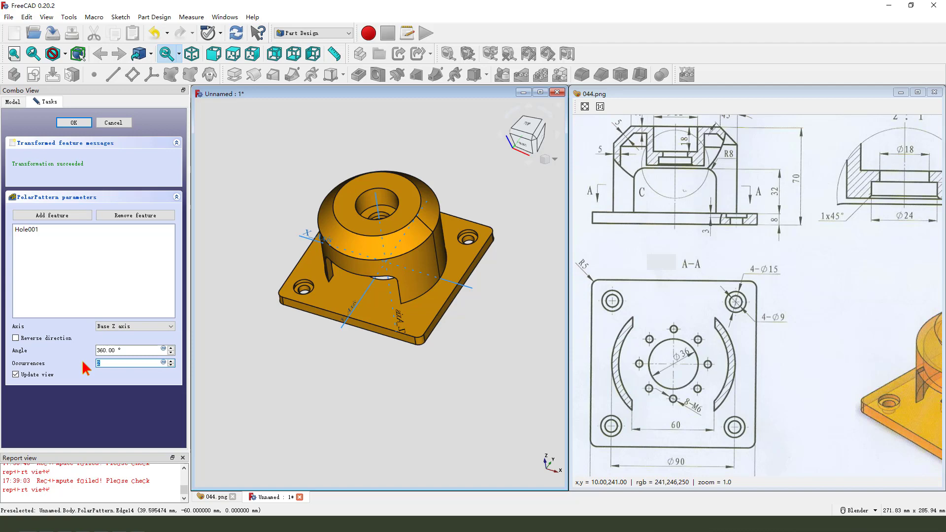
text(4)
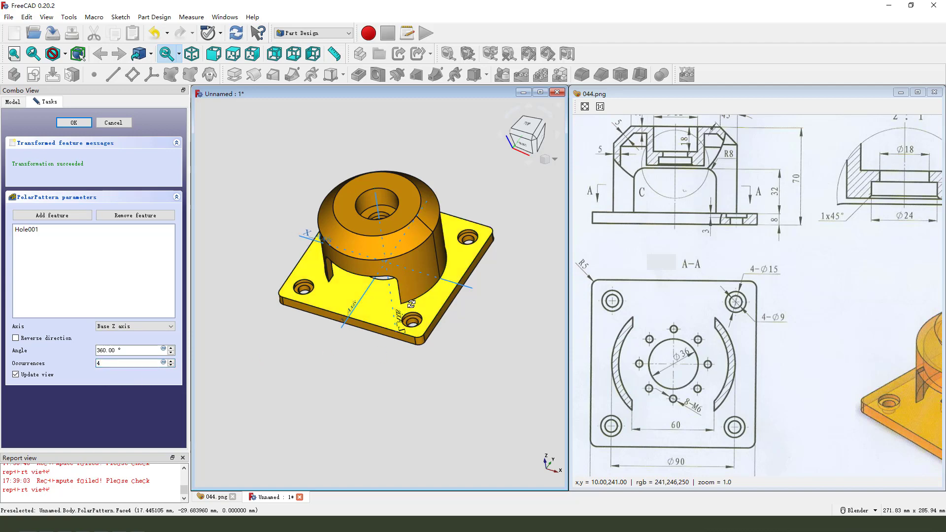
click(73, 122)
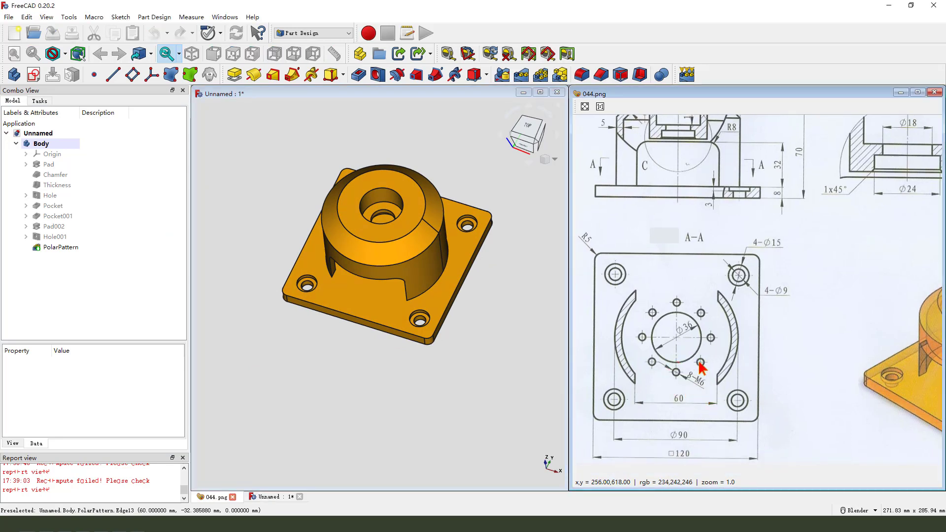
mouse_move(677, 314)
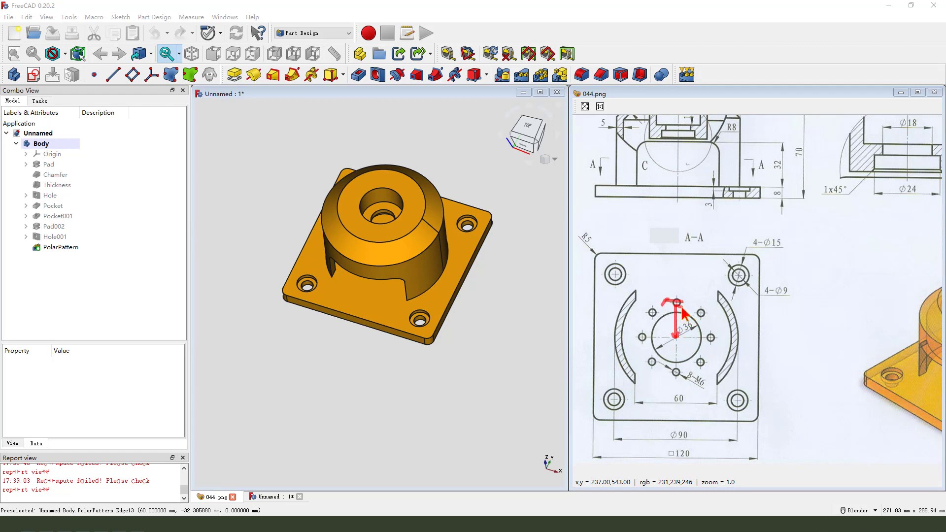
mouse_move(700, 326)
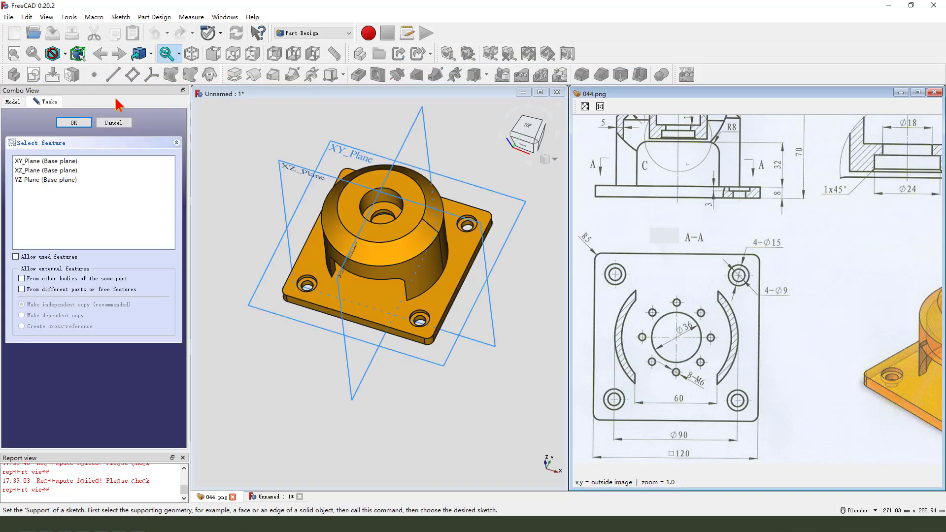
Step: Sketch a point on the XY plane 25 mm vertically from the origin
click(73, 123)
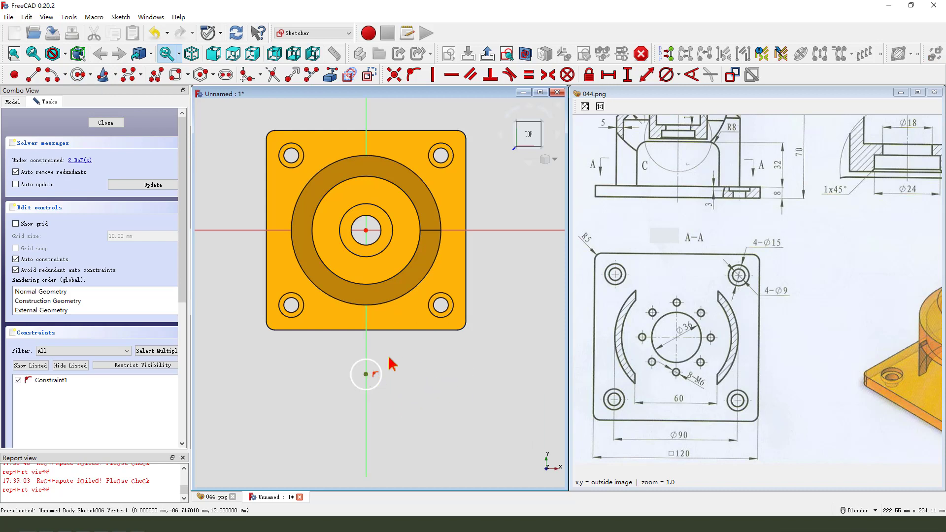
mouse_move(645, 301)
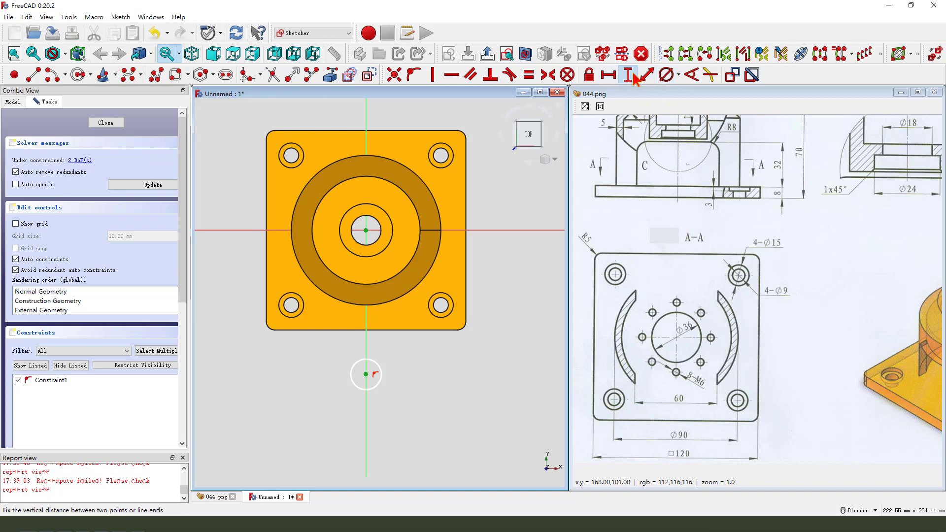
click(627, 75)
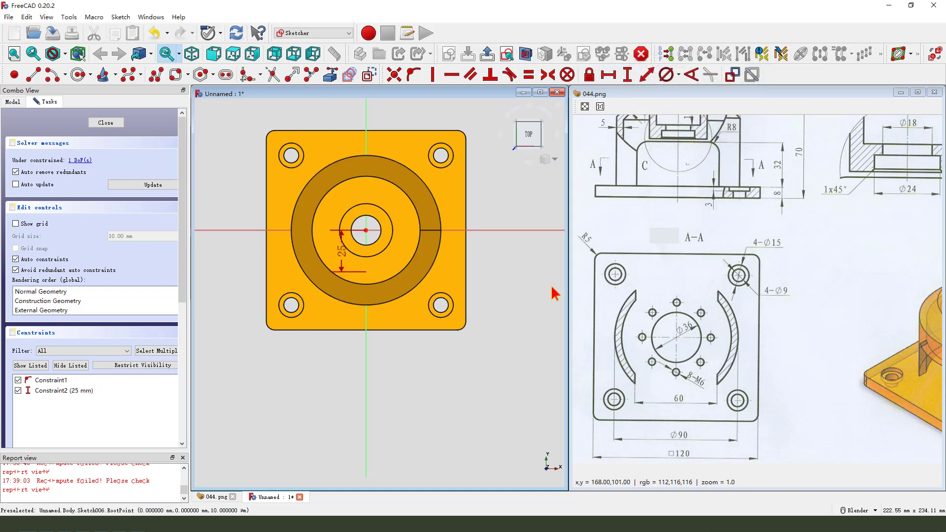
click(105, 123)
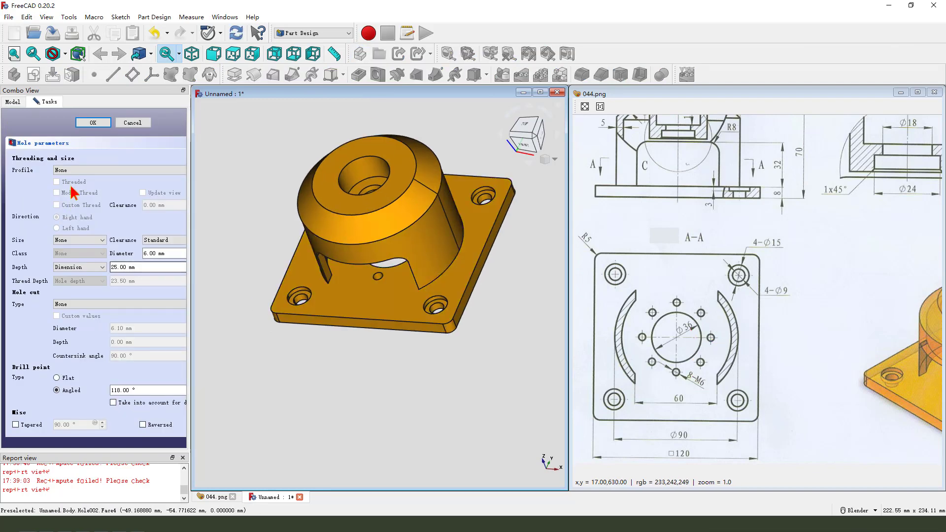
Step: Make Hole002 an ISO metric M6 threaded hole, 25 mm deep
click(118, 170)
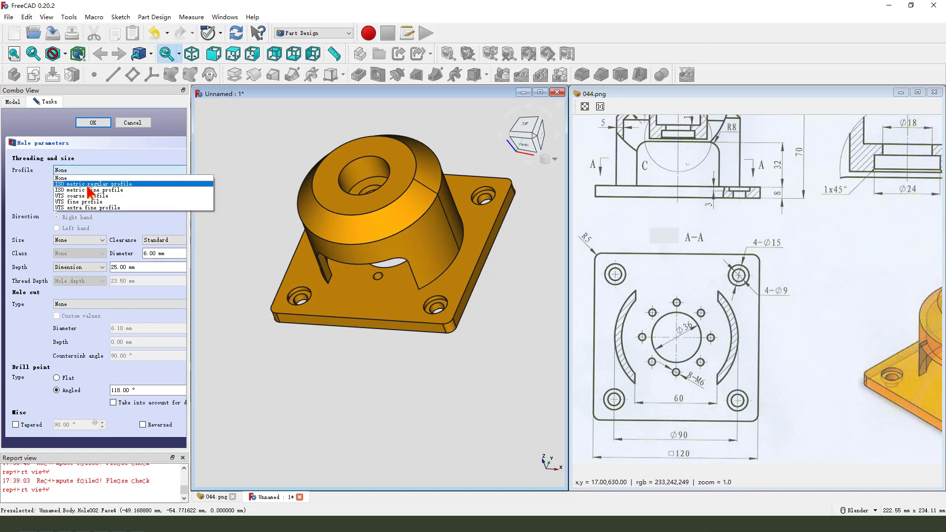
click(96, 184)
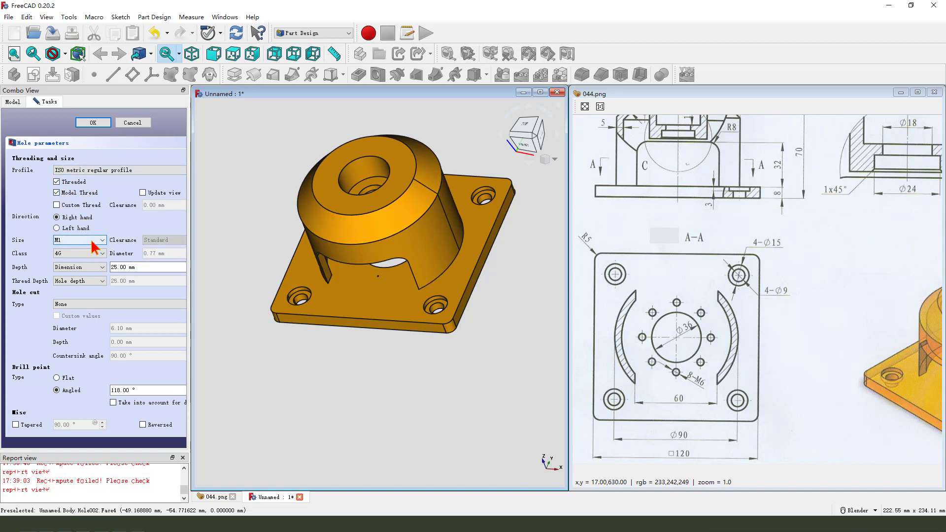
click(102, 240)
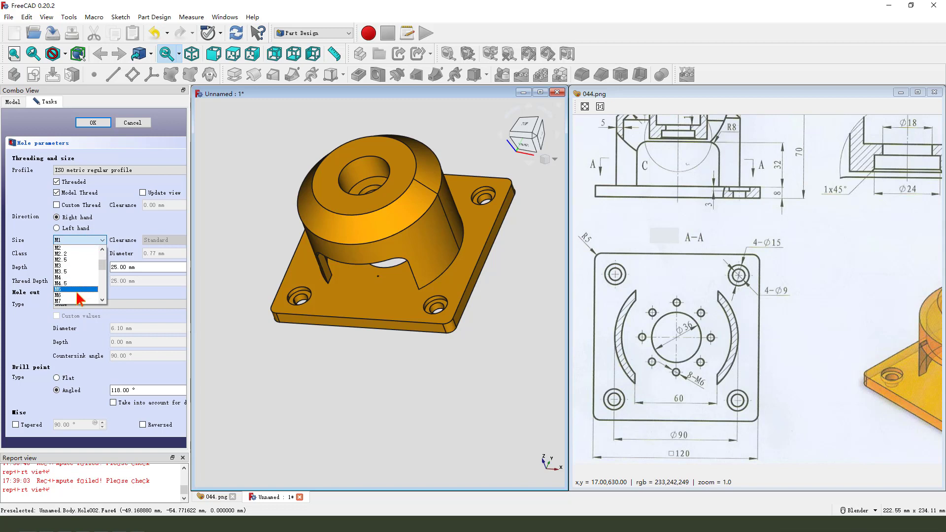
click(67, 288)
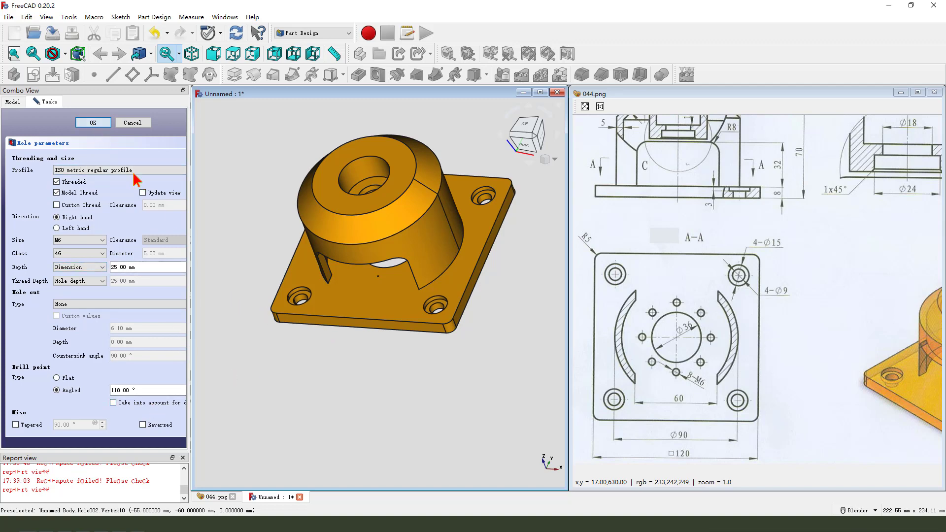
click(93, 123)
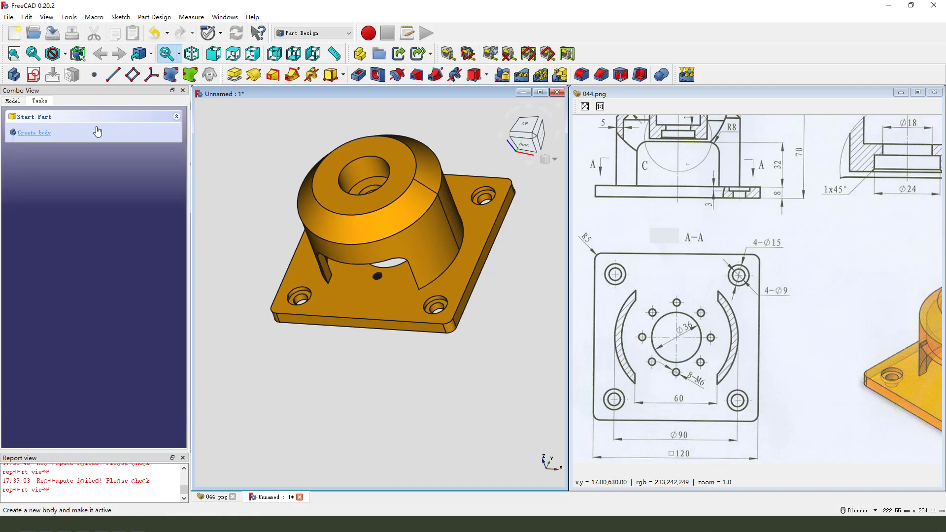
scroll(down, 3)
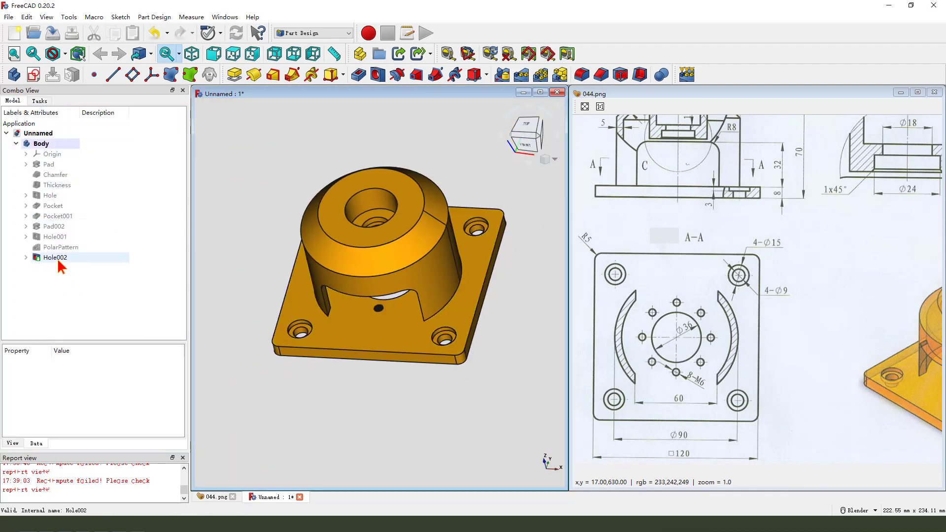
Step: Polar-pattern Hole002 eight times around the base Z axis
click(55, 258)
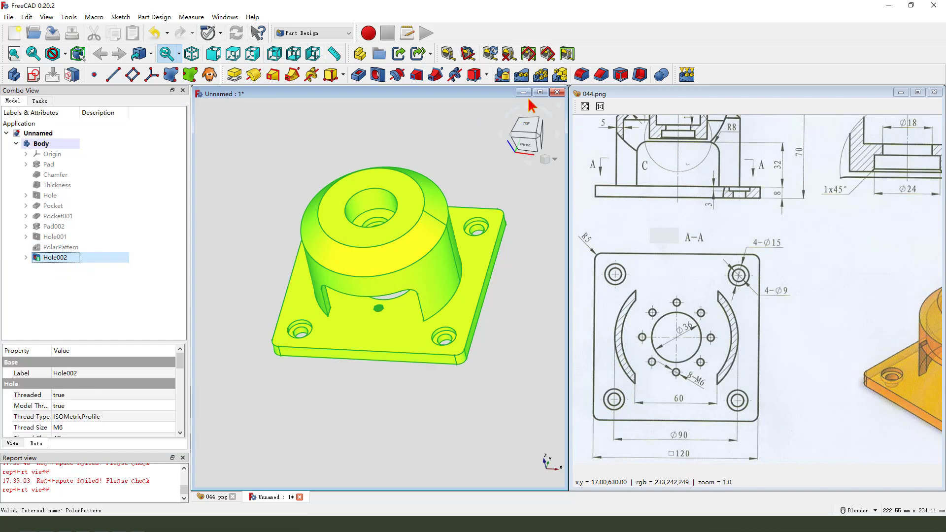
mouse_move(540, 74)
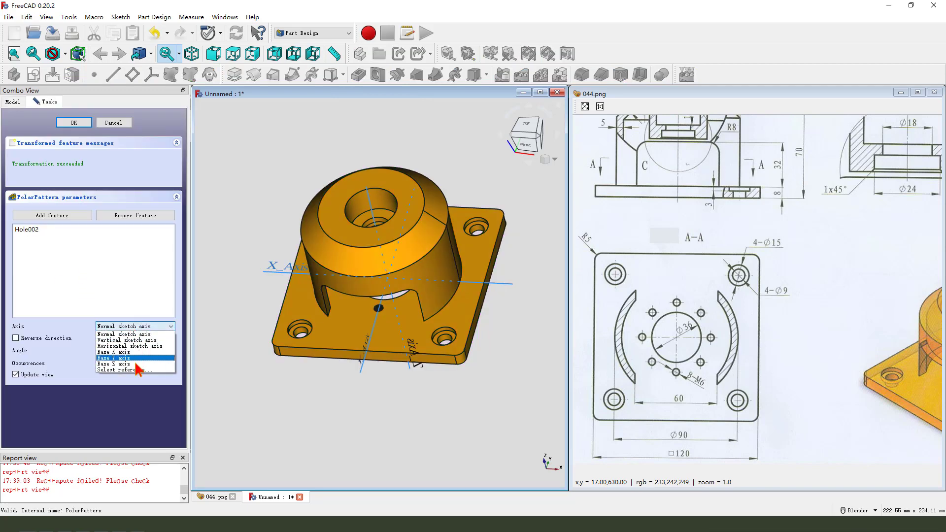
click(112, 364)
text(8)
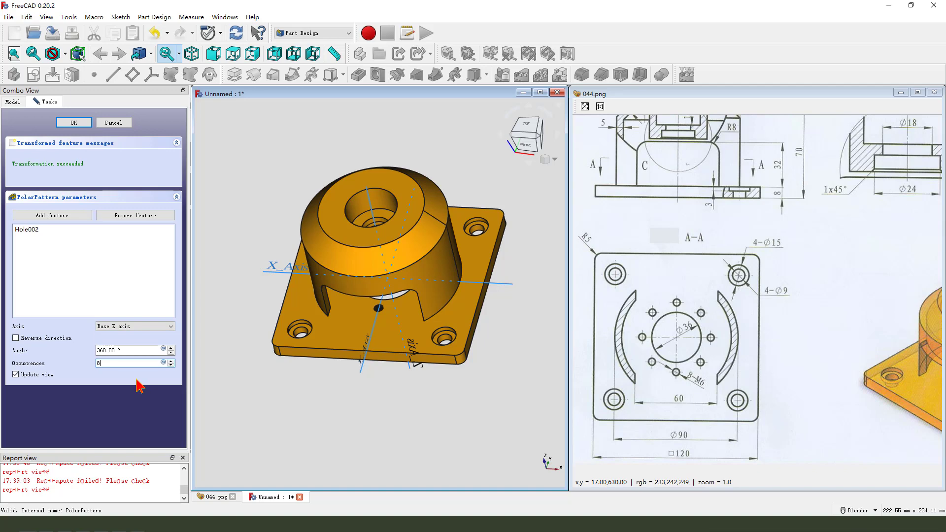
mouse_move(205, 250)
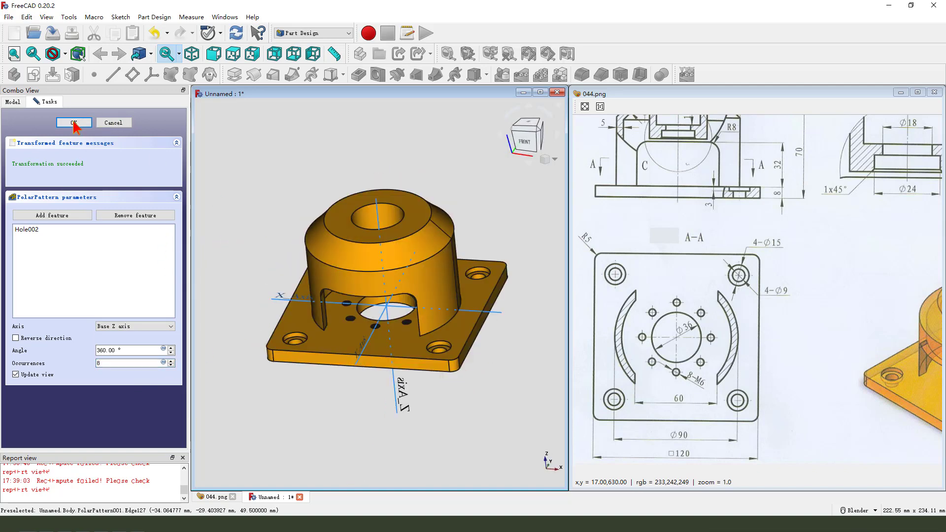
click(74, 122)
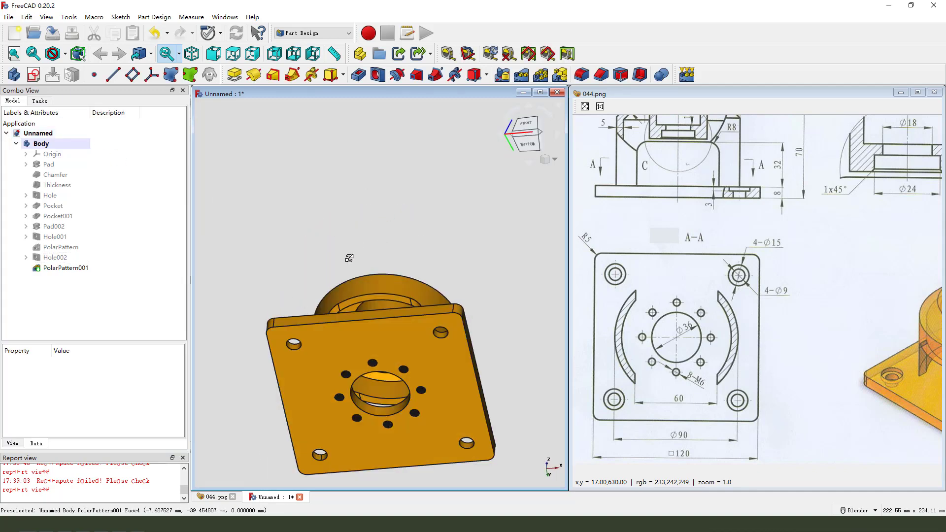